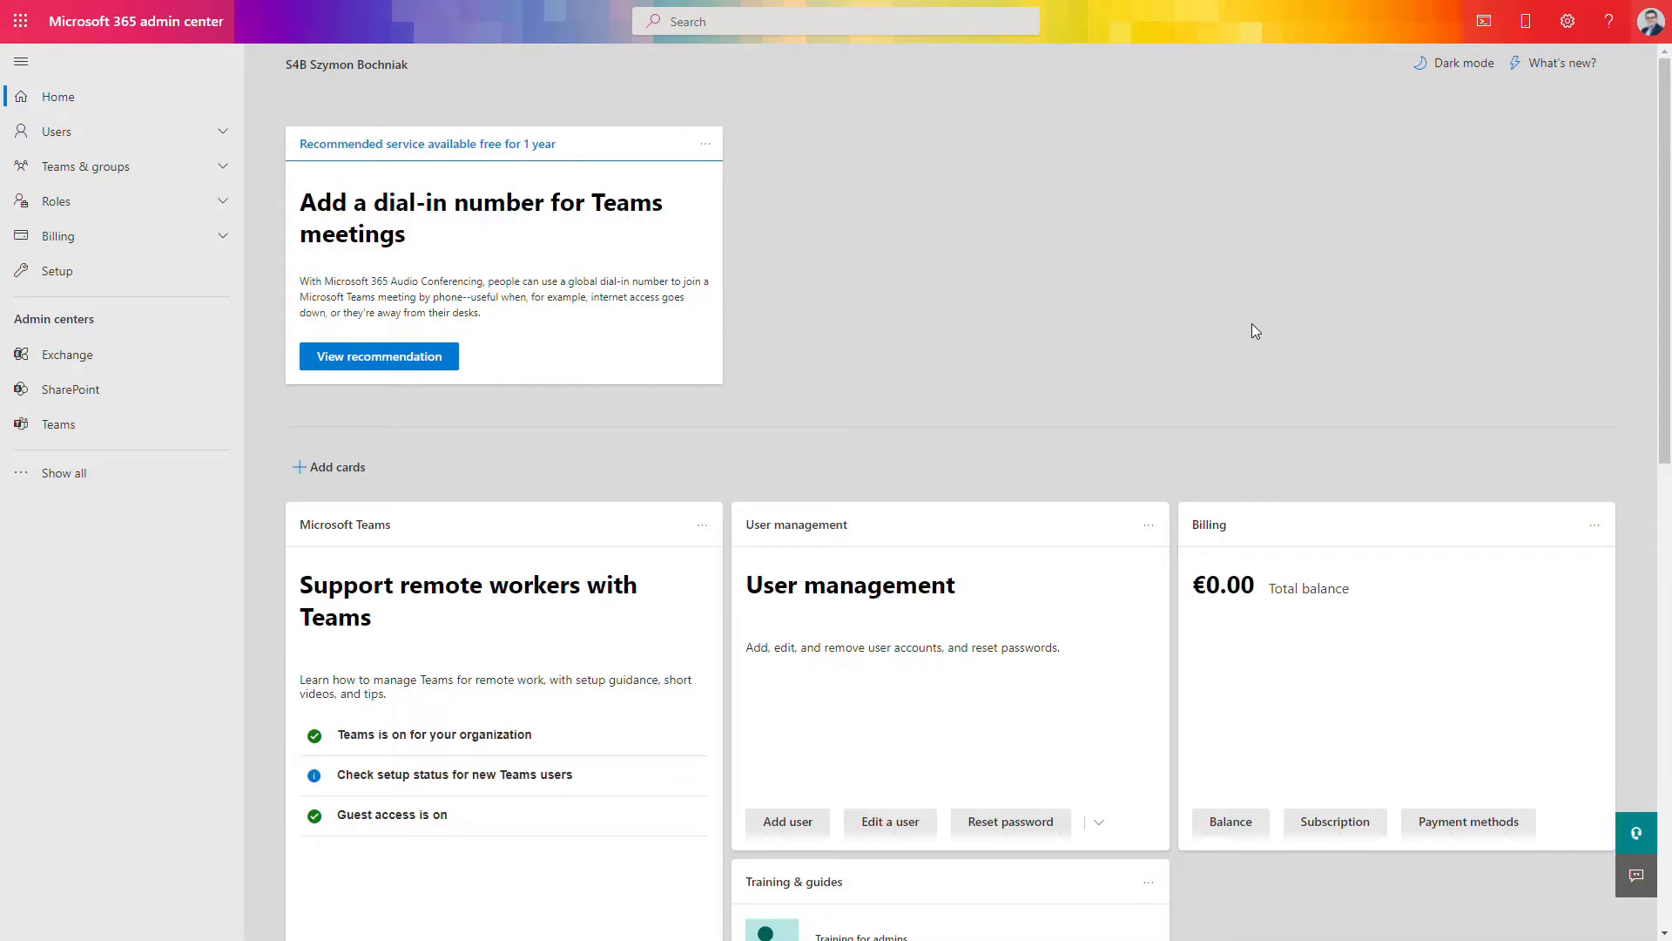
Step: Go to Exchange under Admin centers to reach the Exchange Mailboxes list
scroll(down, 3)
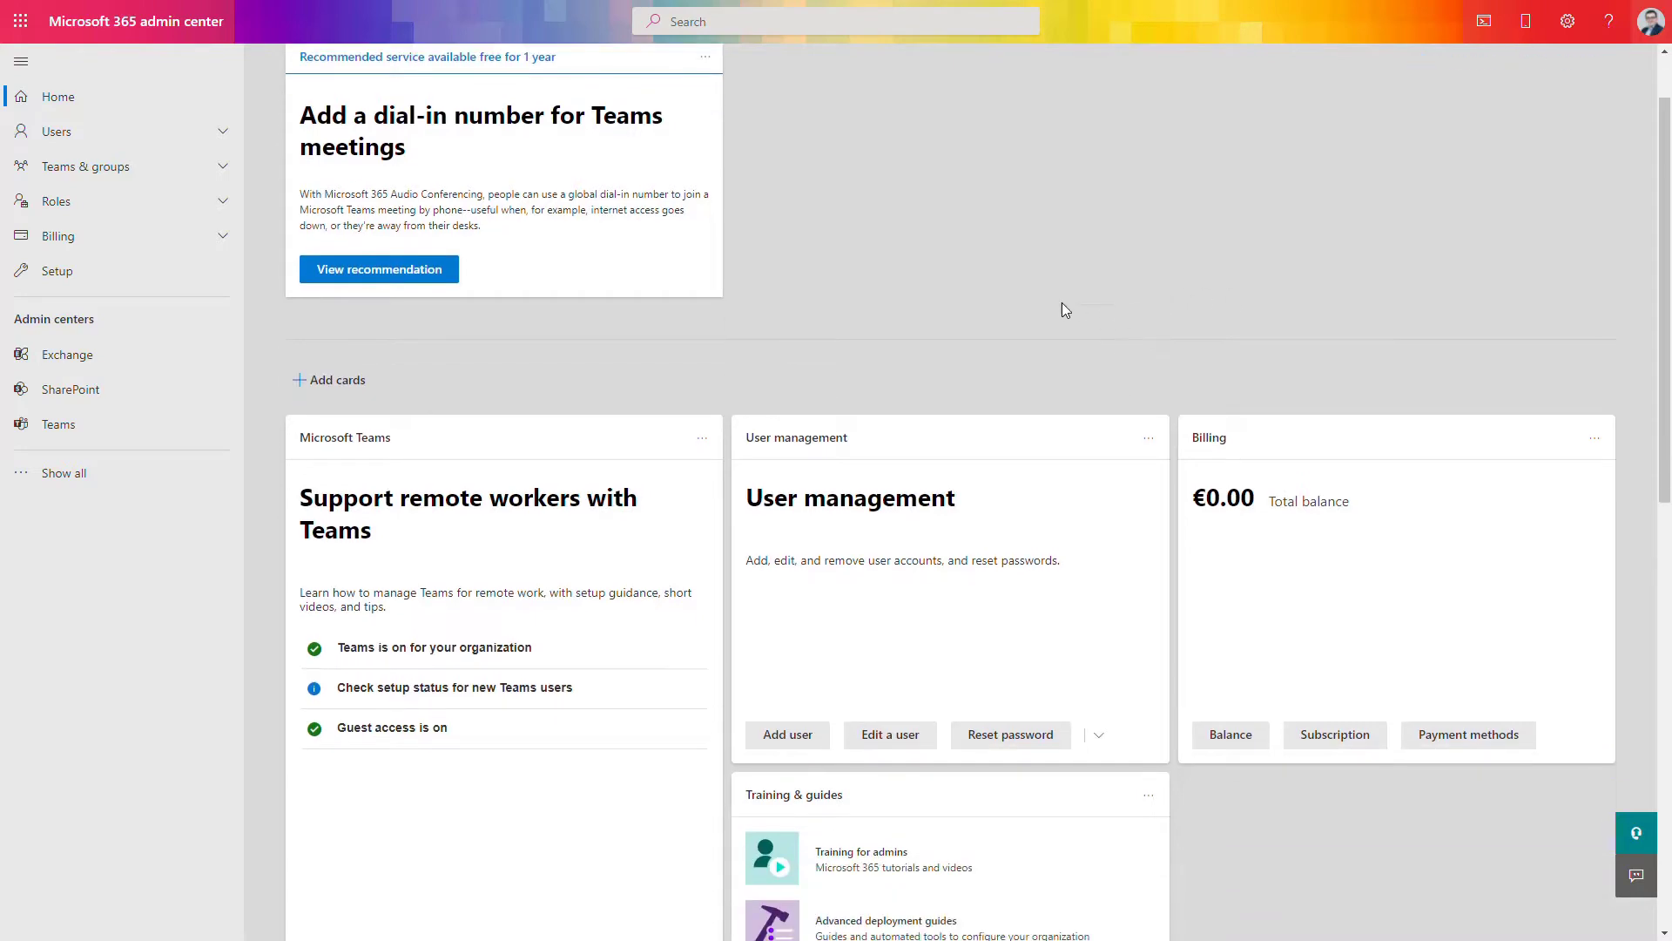
click(66, 355)
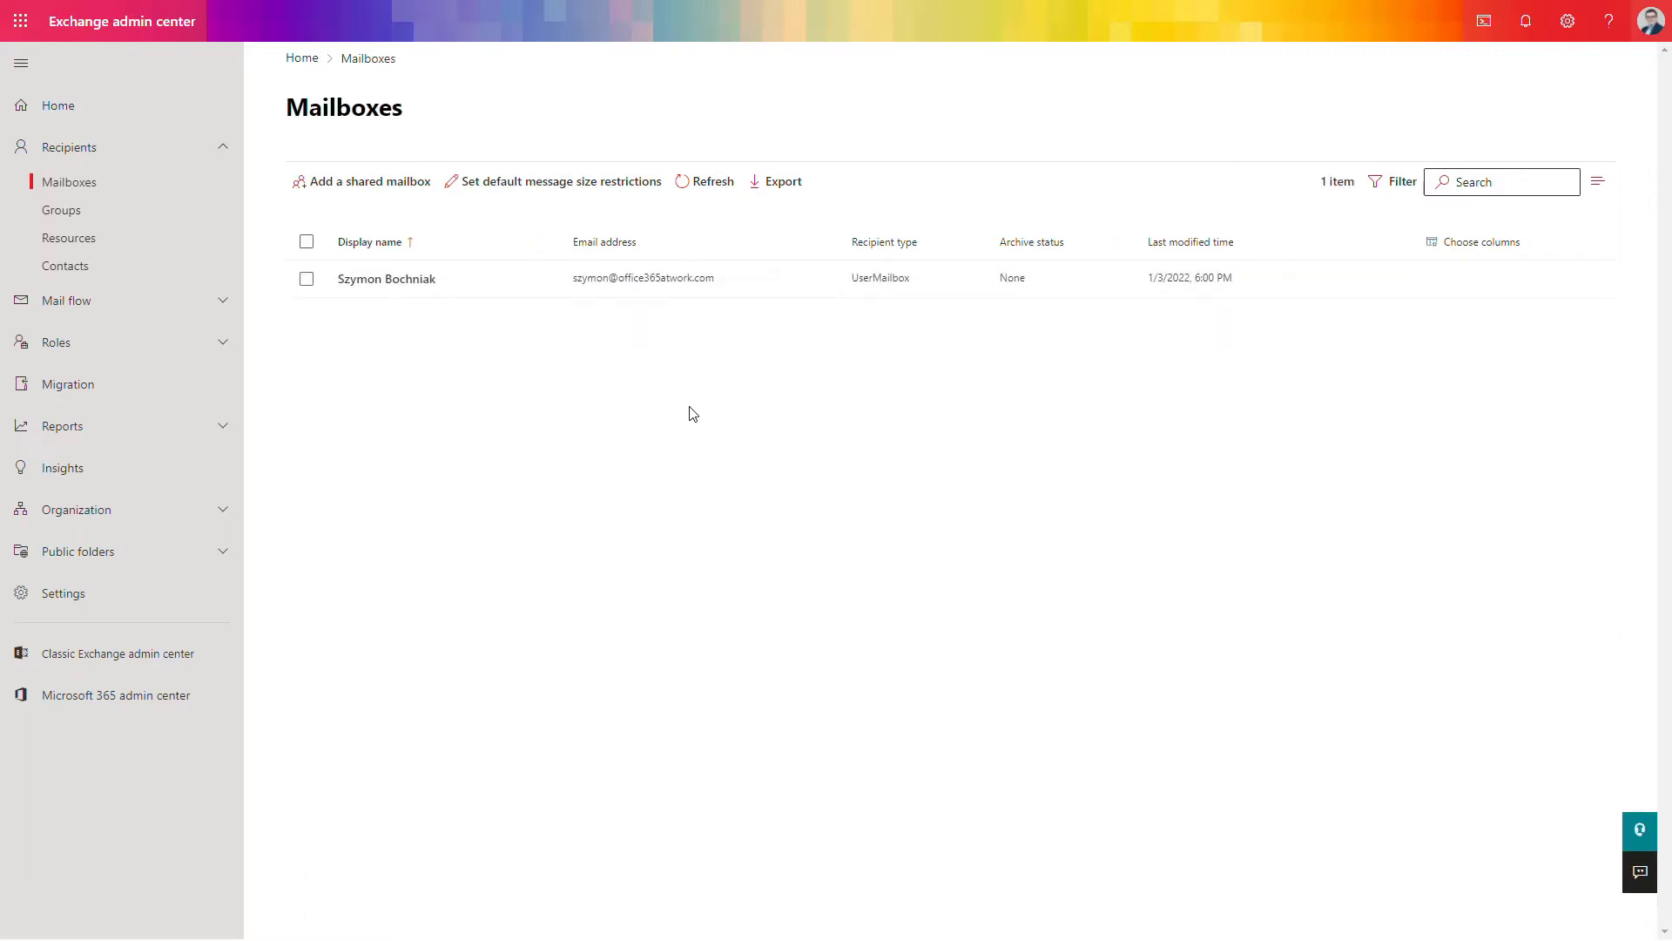
mouse_move(480, 341)
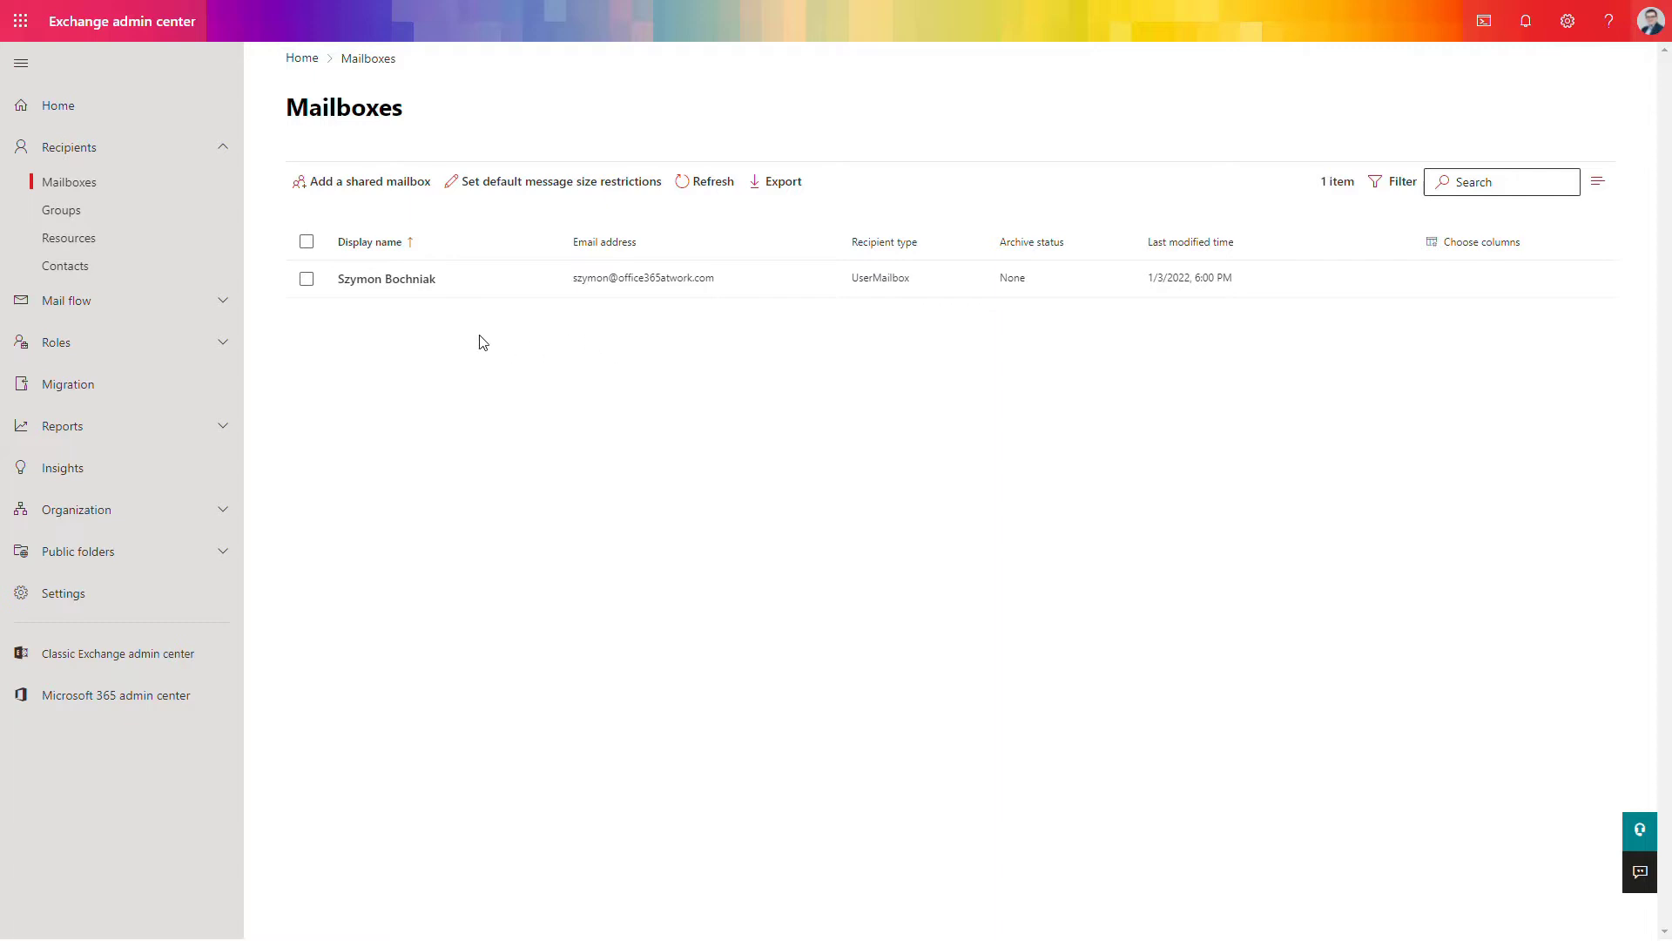
Step: From Mail flow > Rules, start a new 'Bypass spam filtering' rule
click(67, 300)
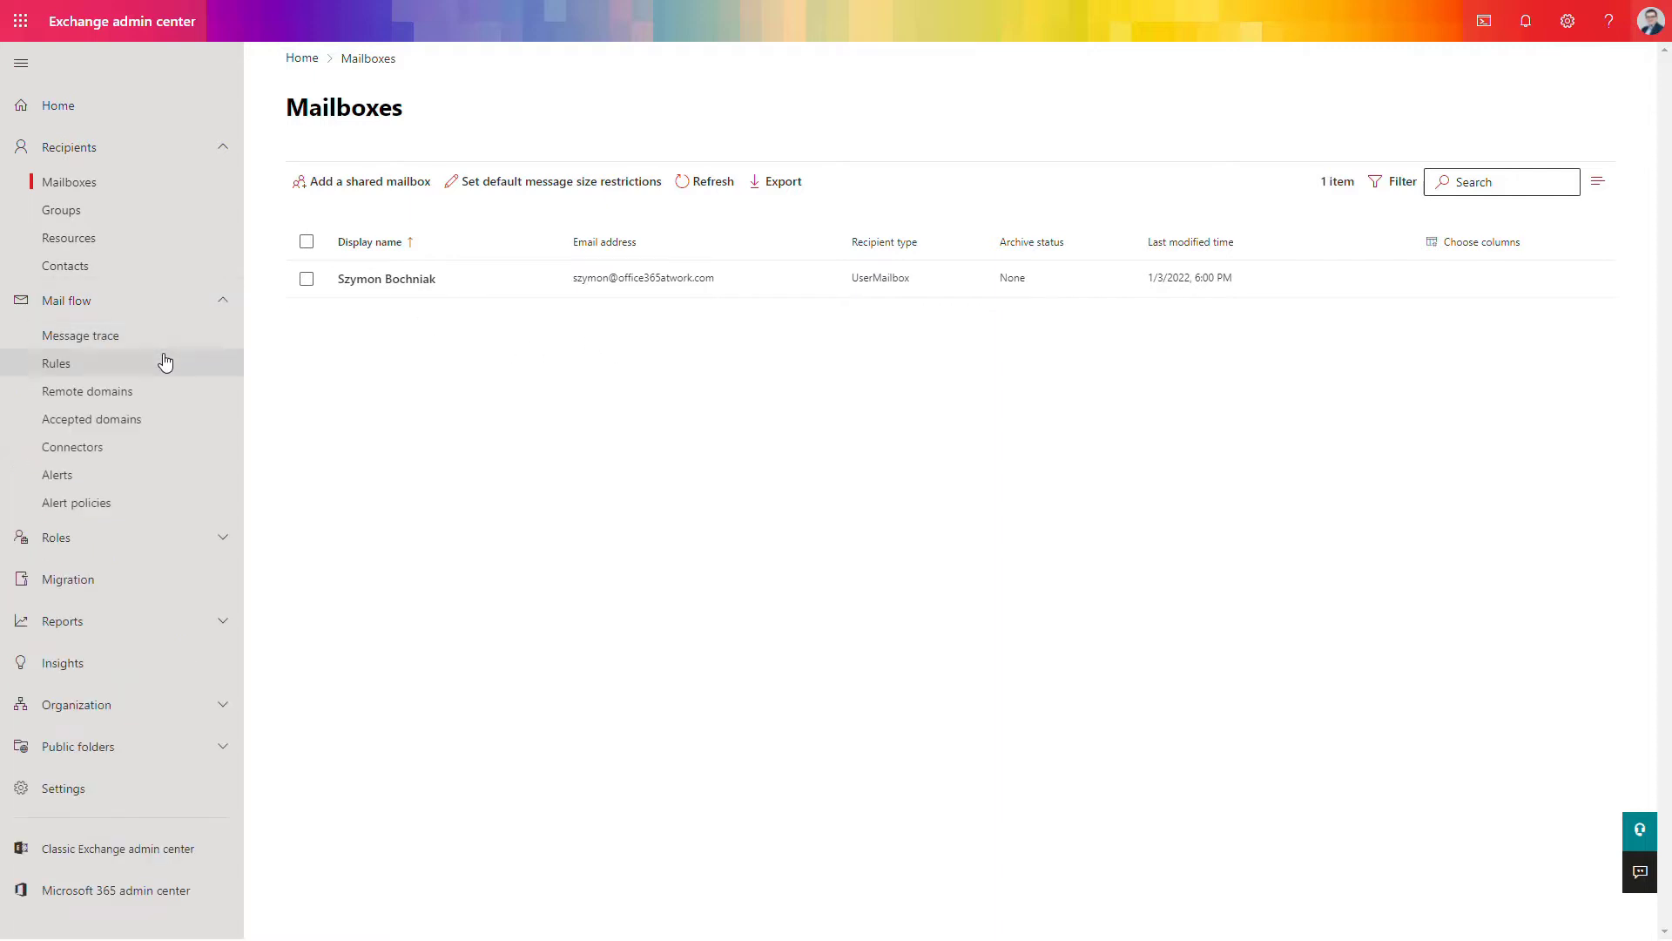
click(55, 364)
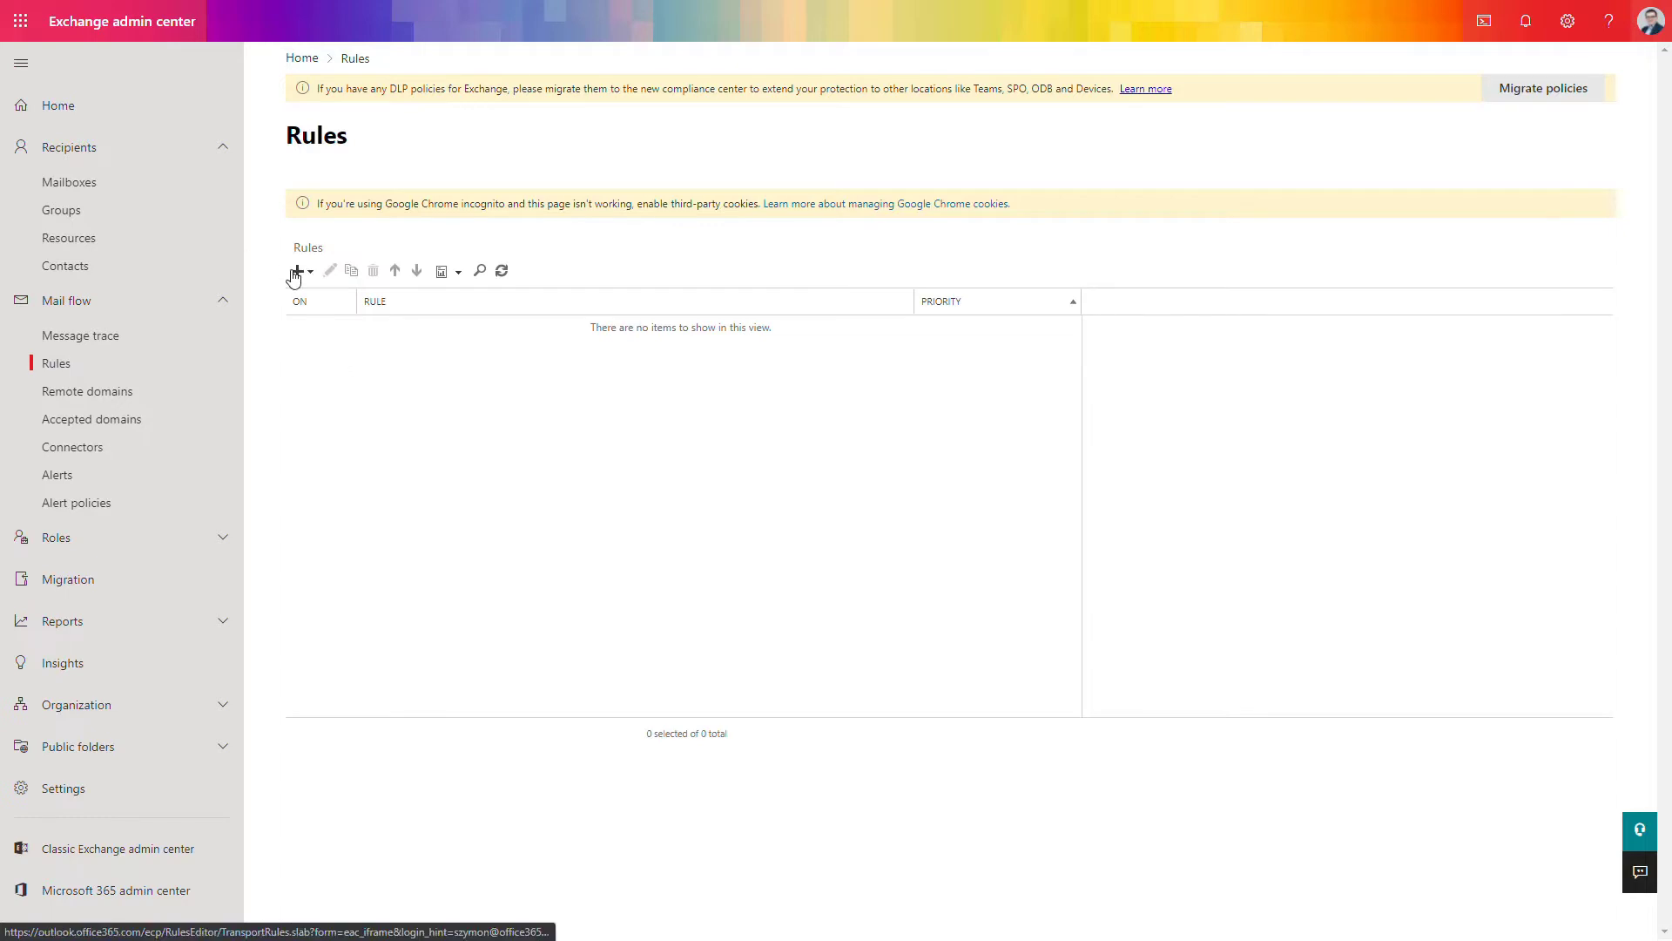
click(298, 270)
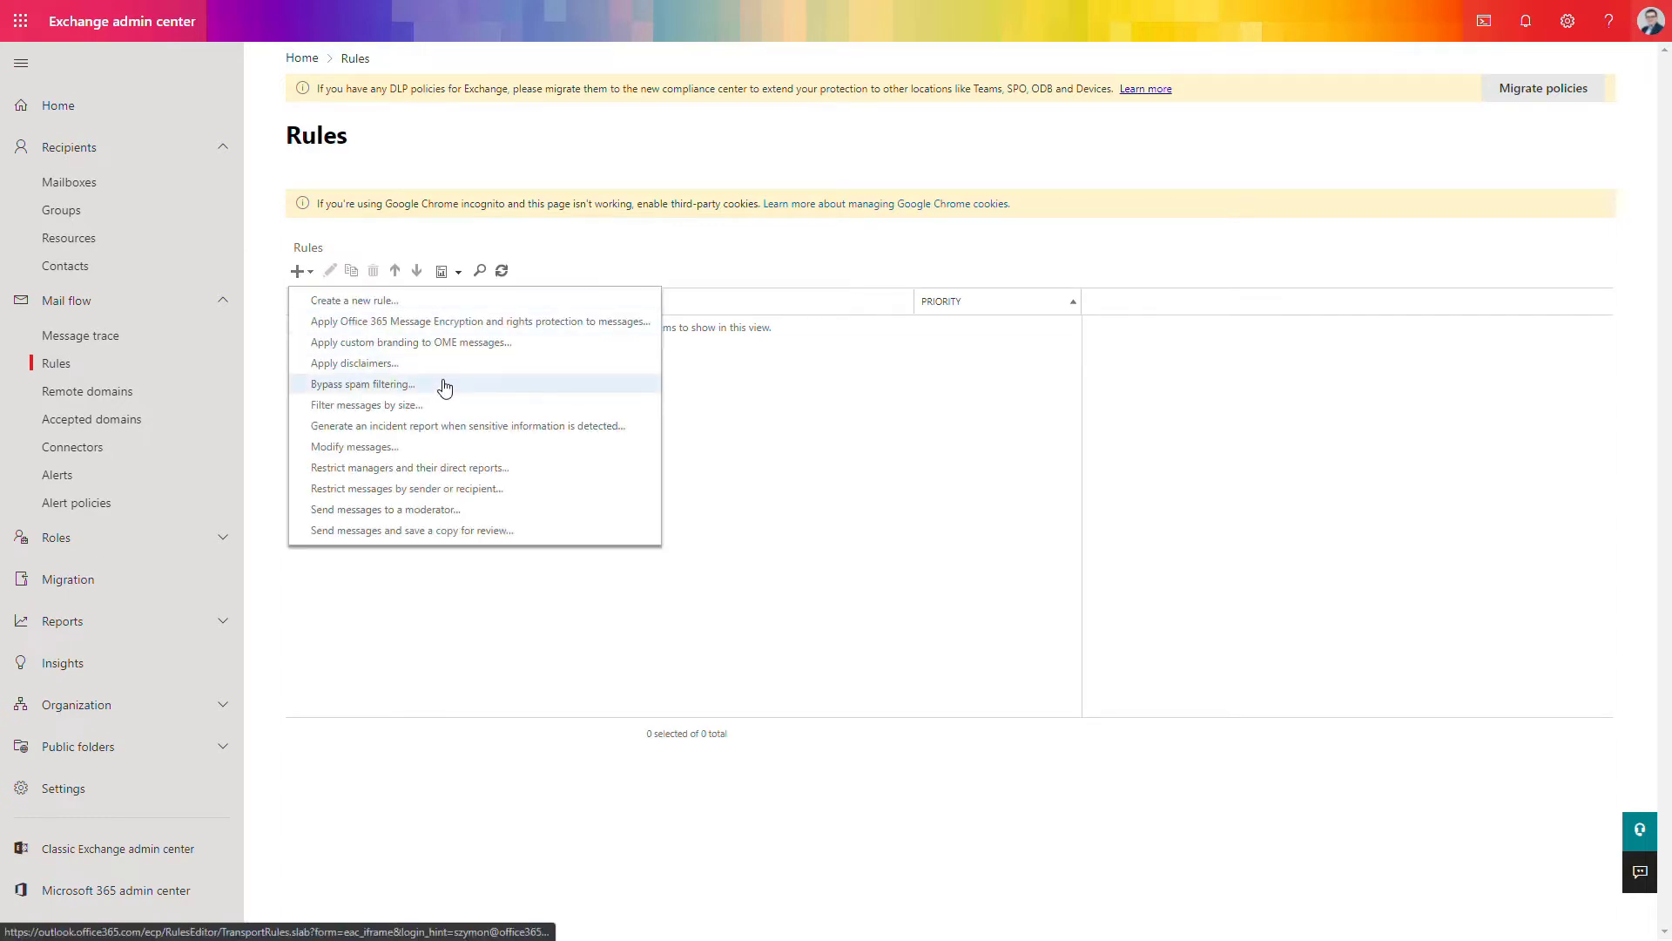
click(361, 385)
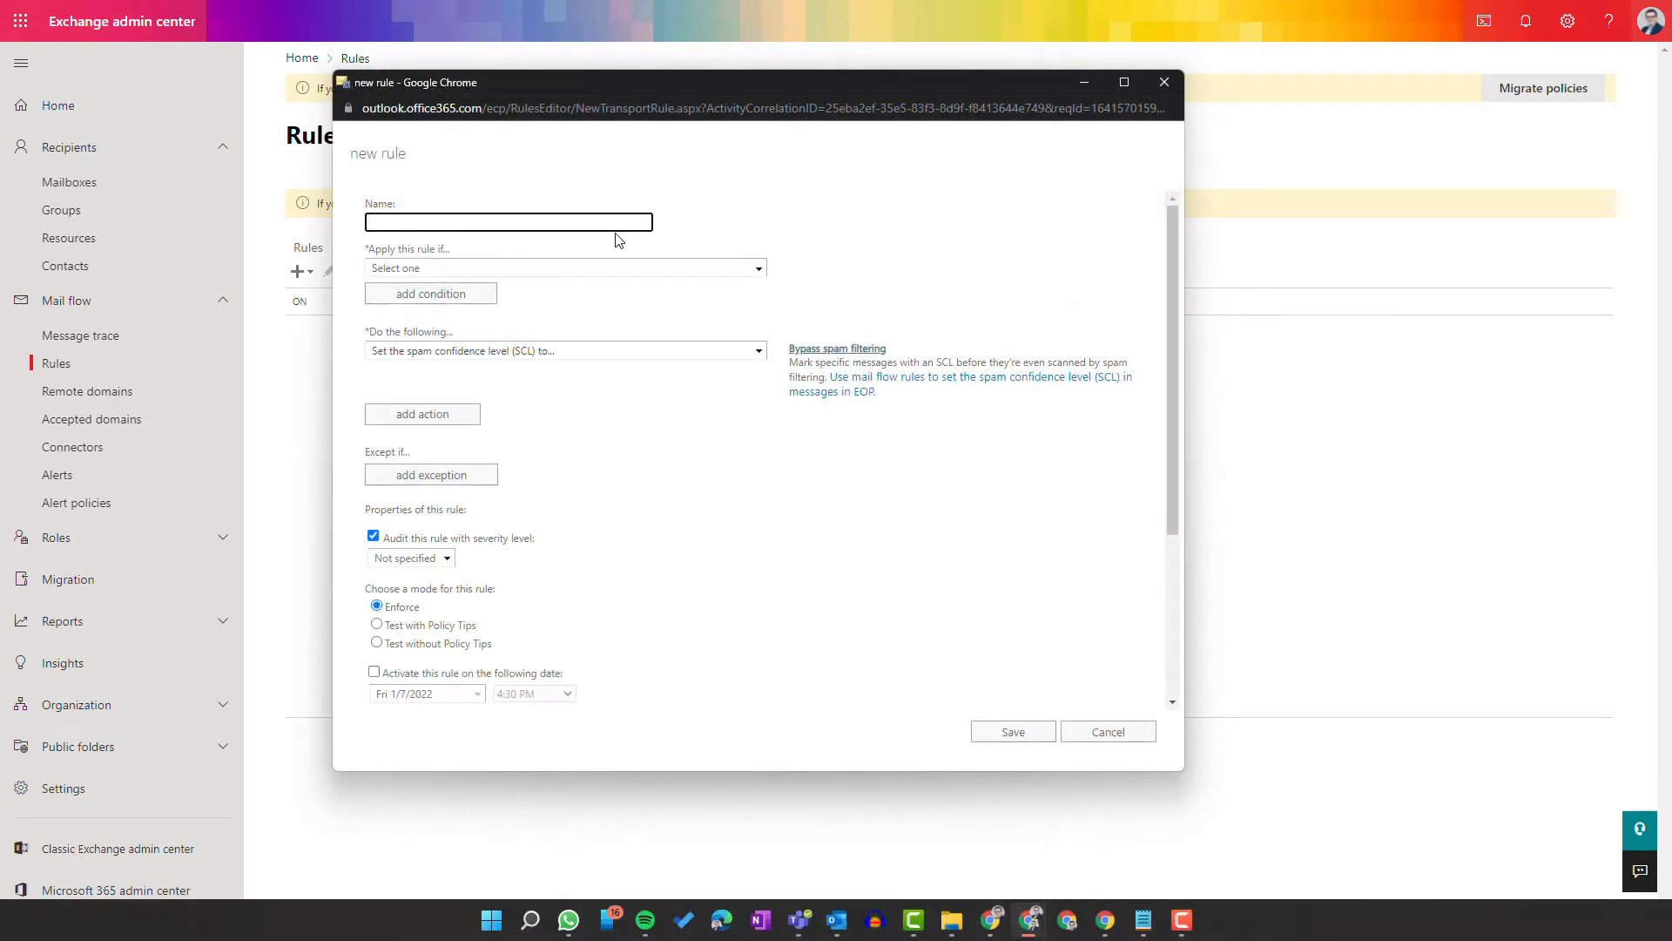
Step: Save rule 'Important customer' applying when the sender domain is microsoft.com
text(Important customer)
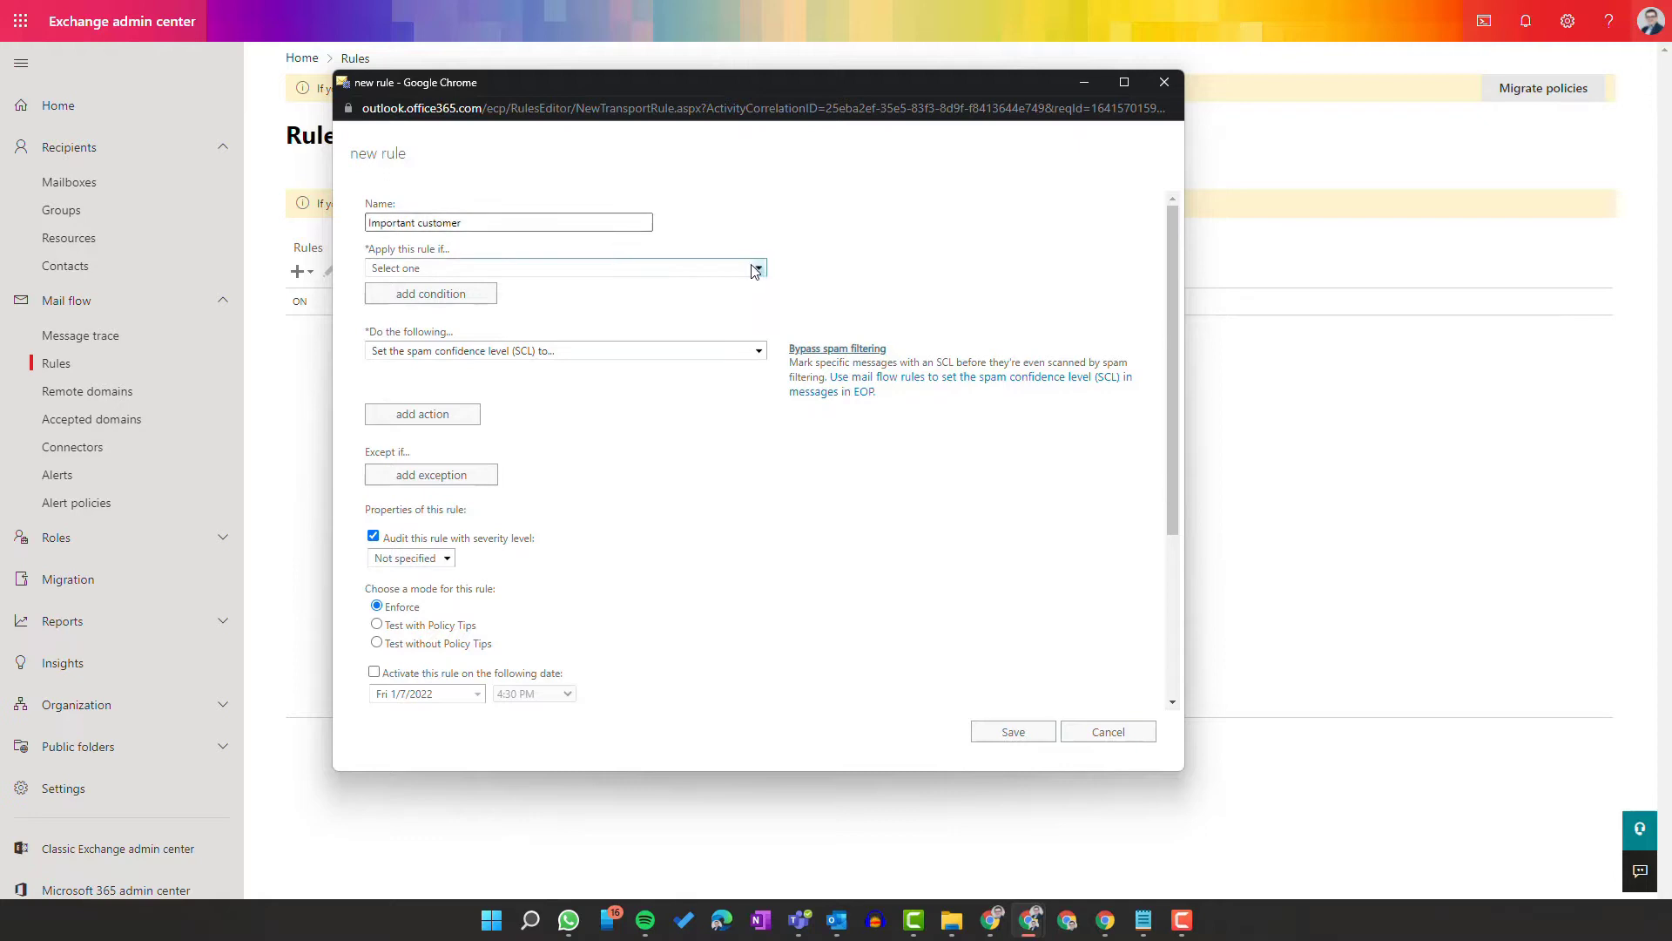
mouse_move(745, 270)
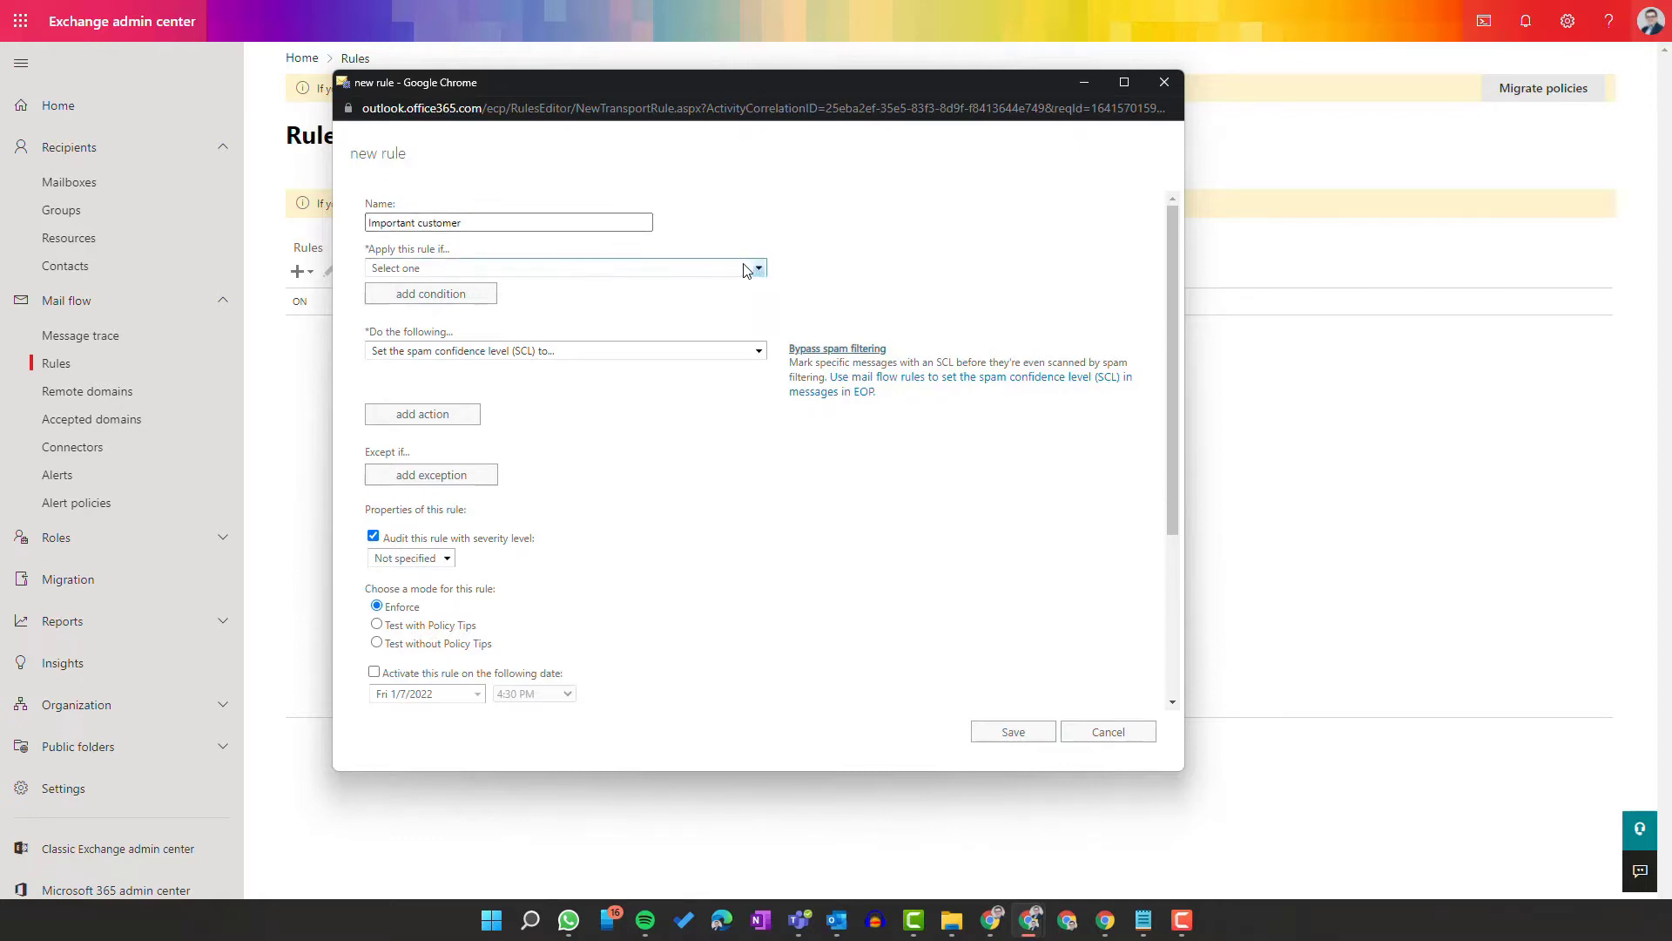
click(755, 267)
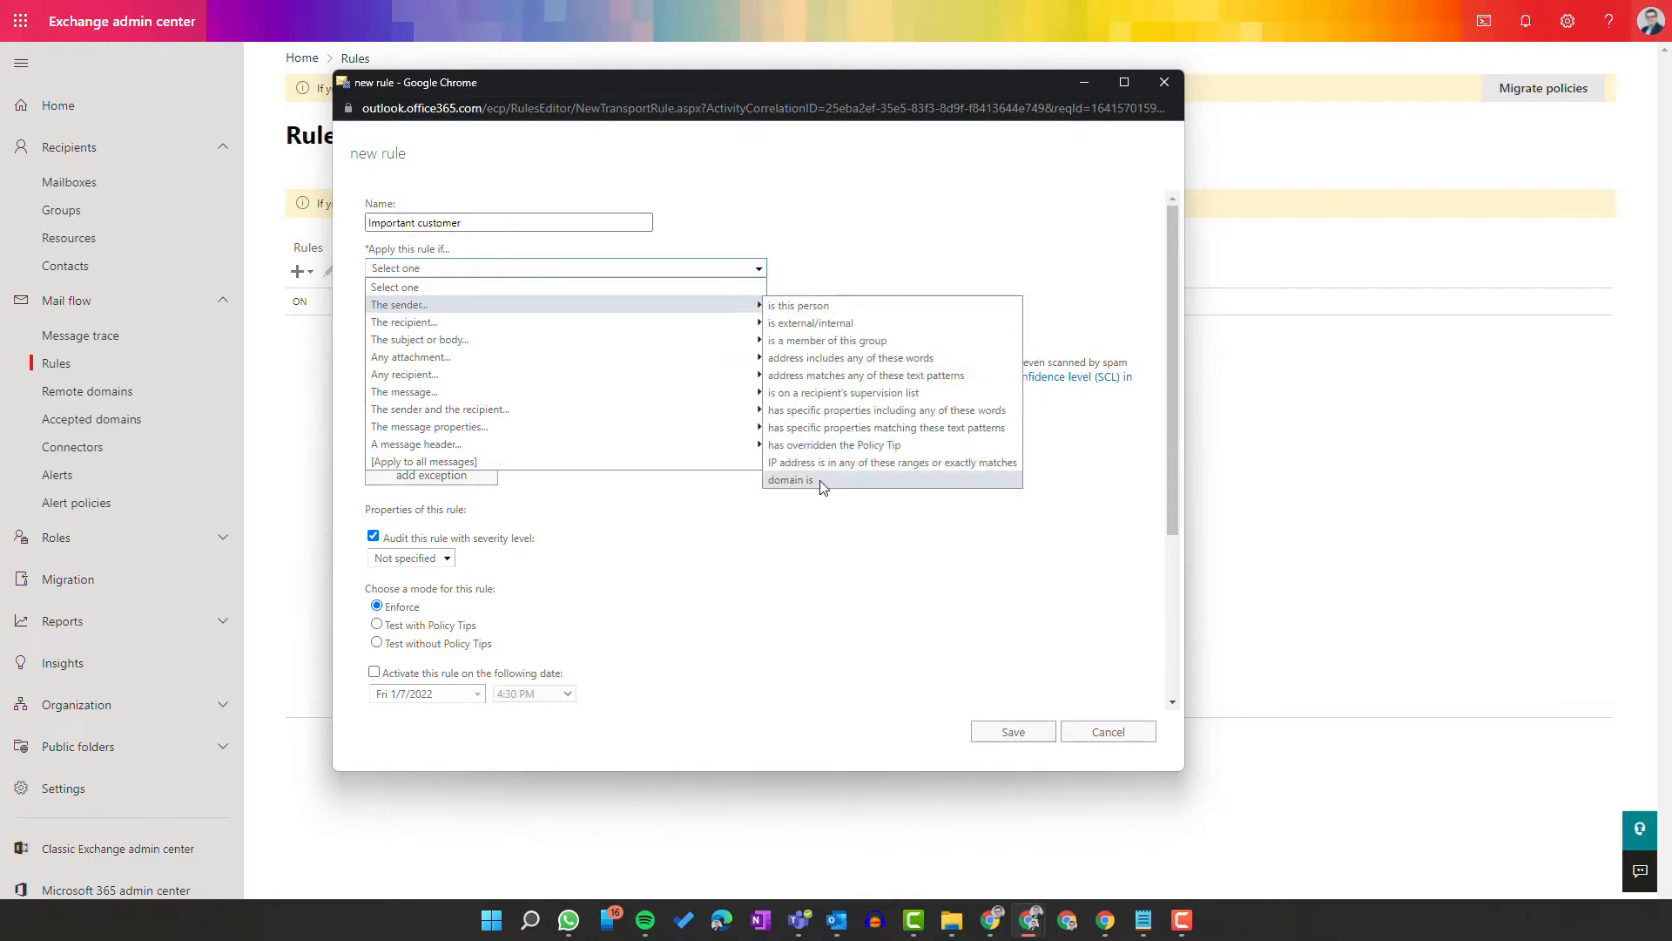
click(789, 479)
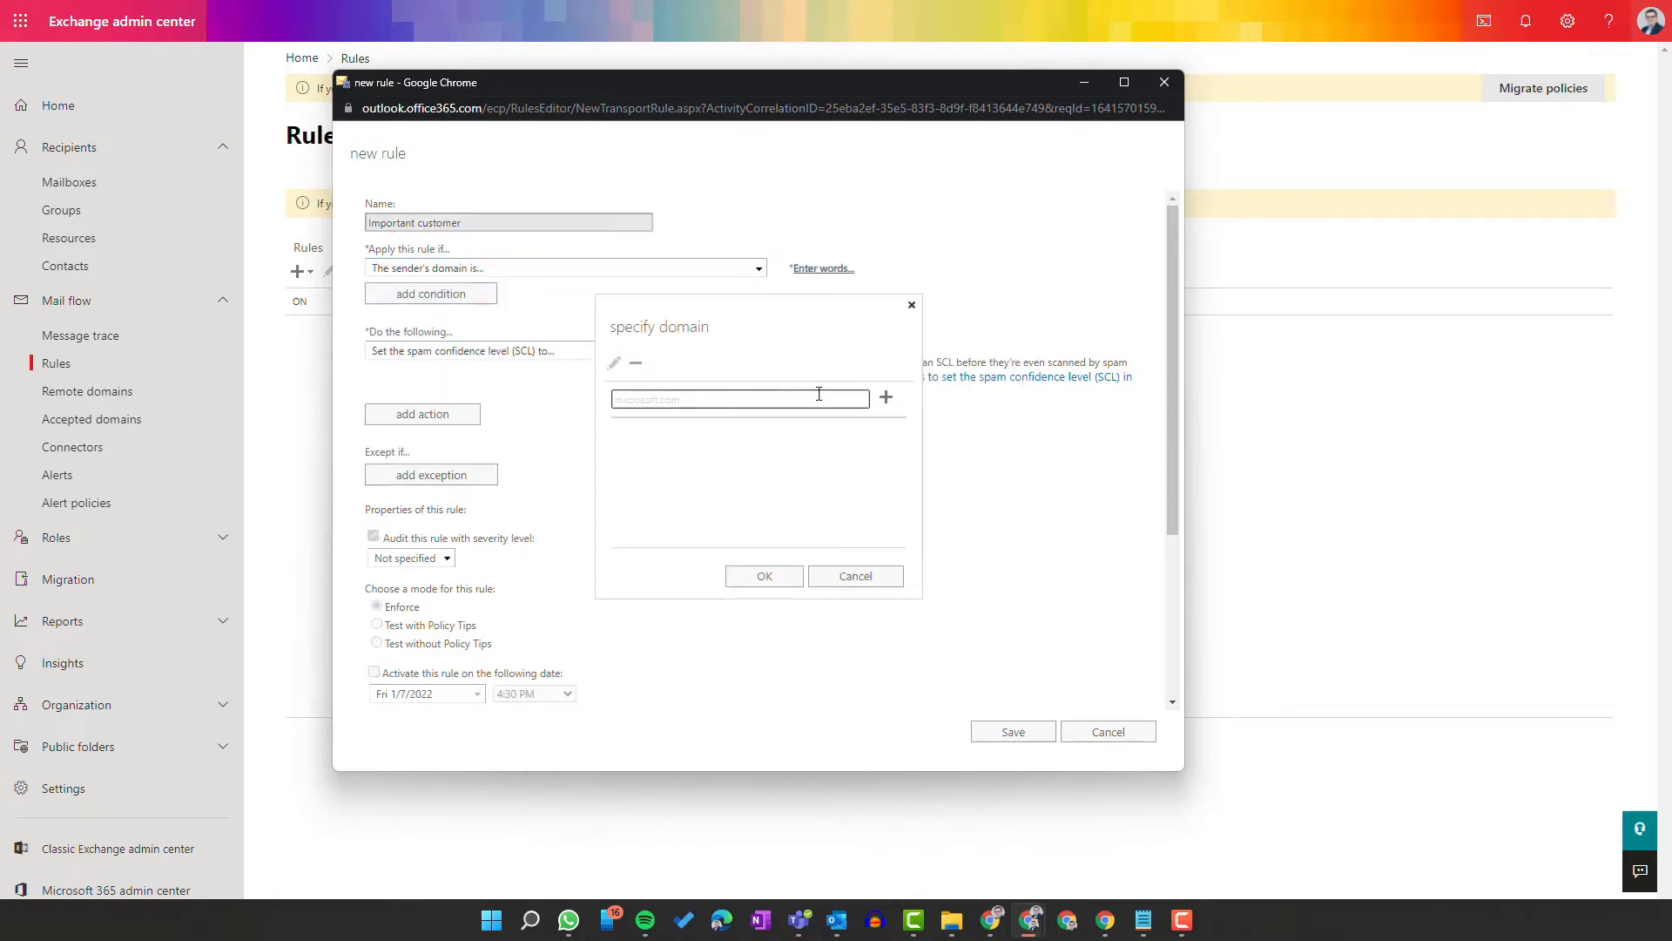
text(microsoft.com)
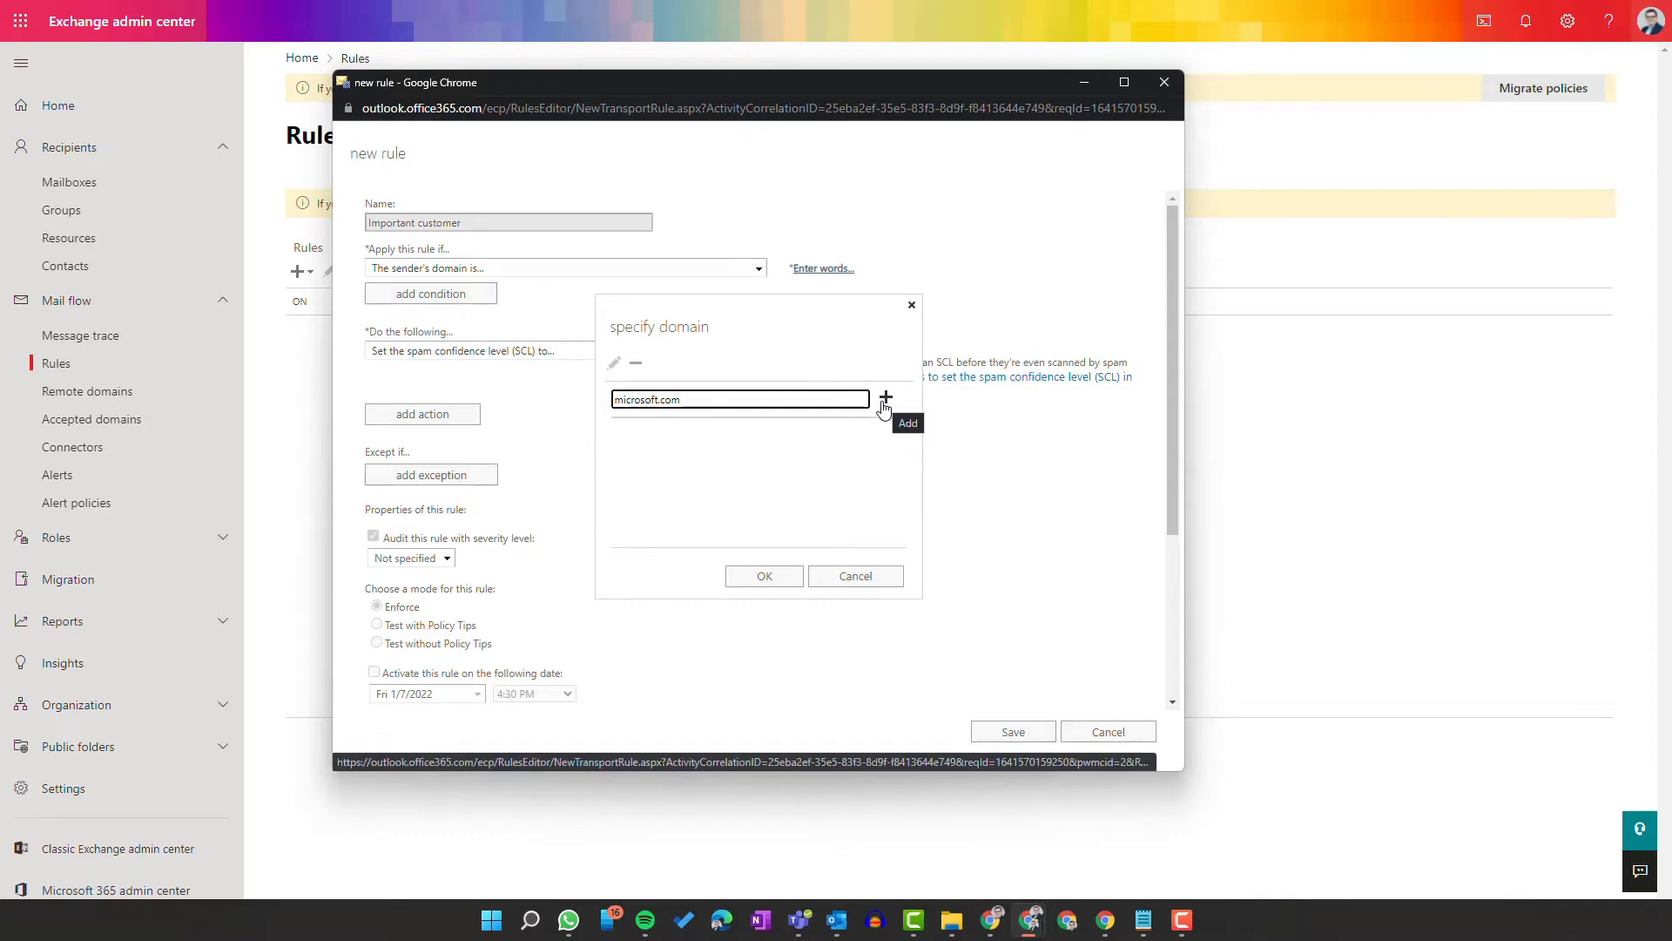
click(884, 398)
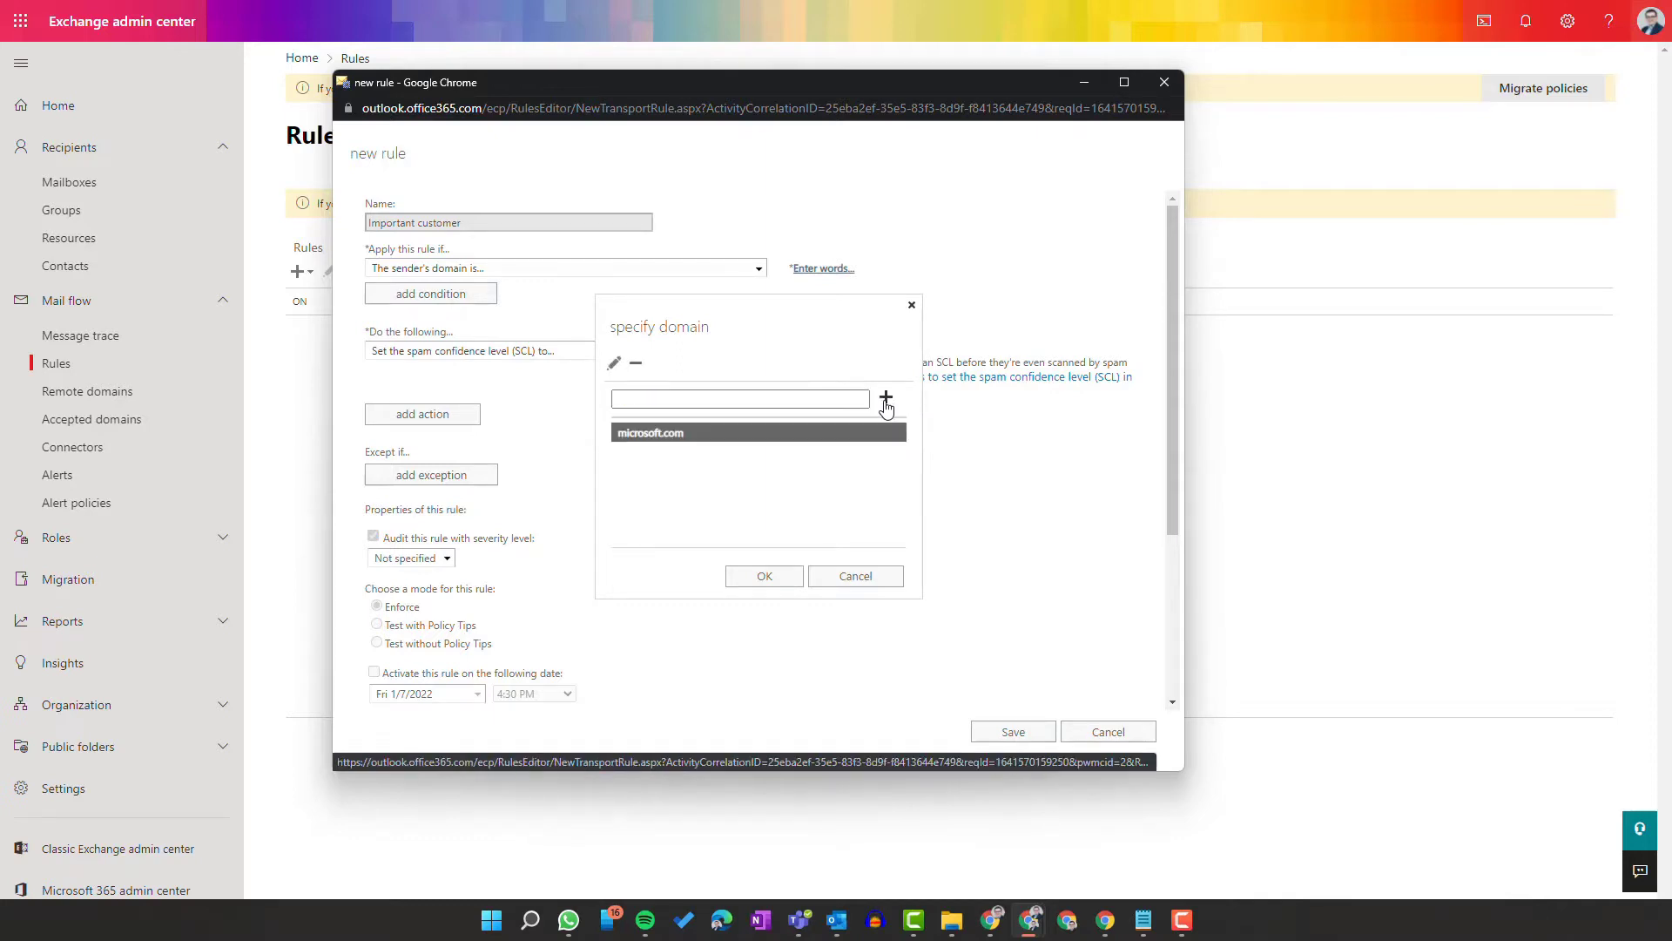
click(764, 575)
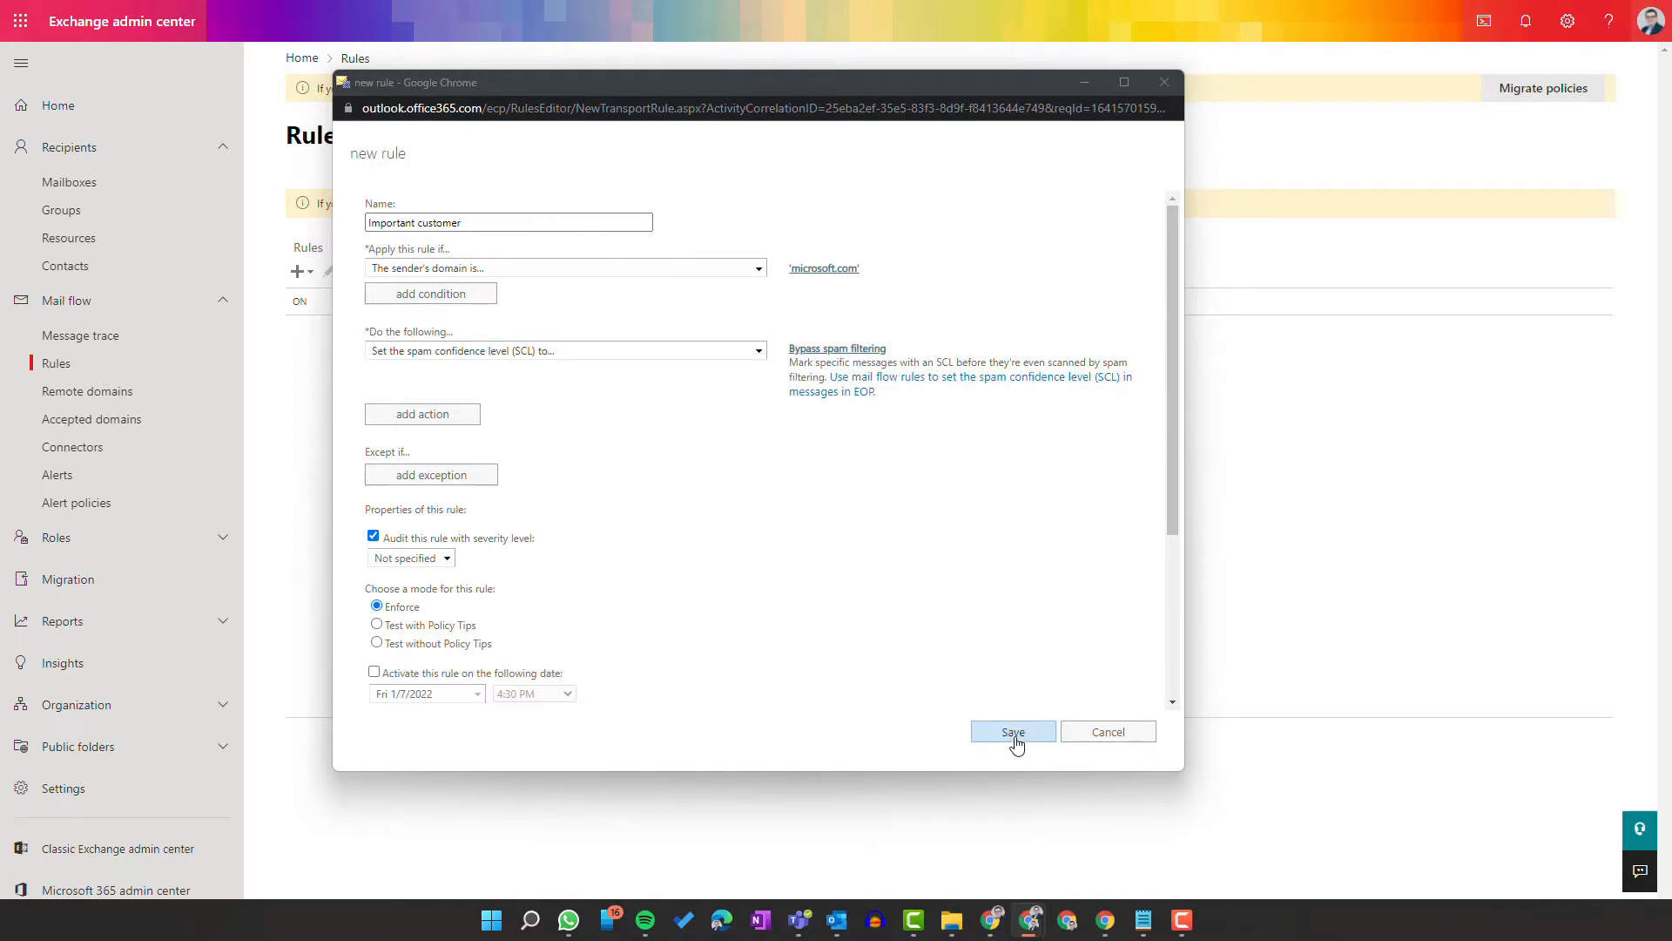
click(1013, 731)
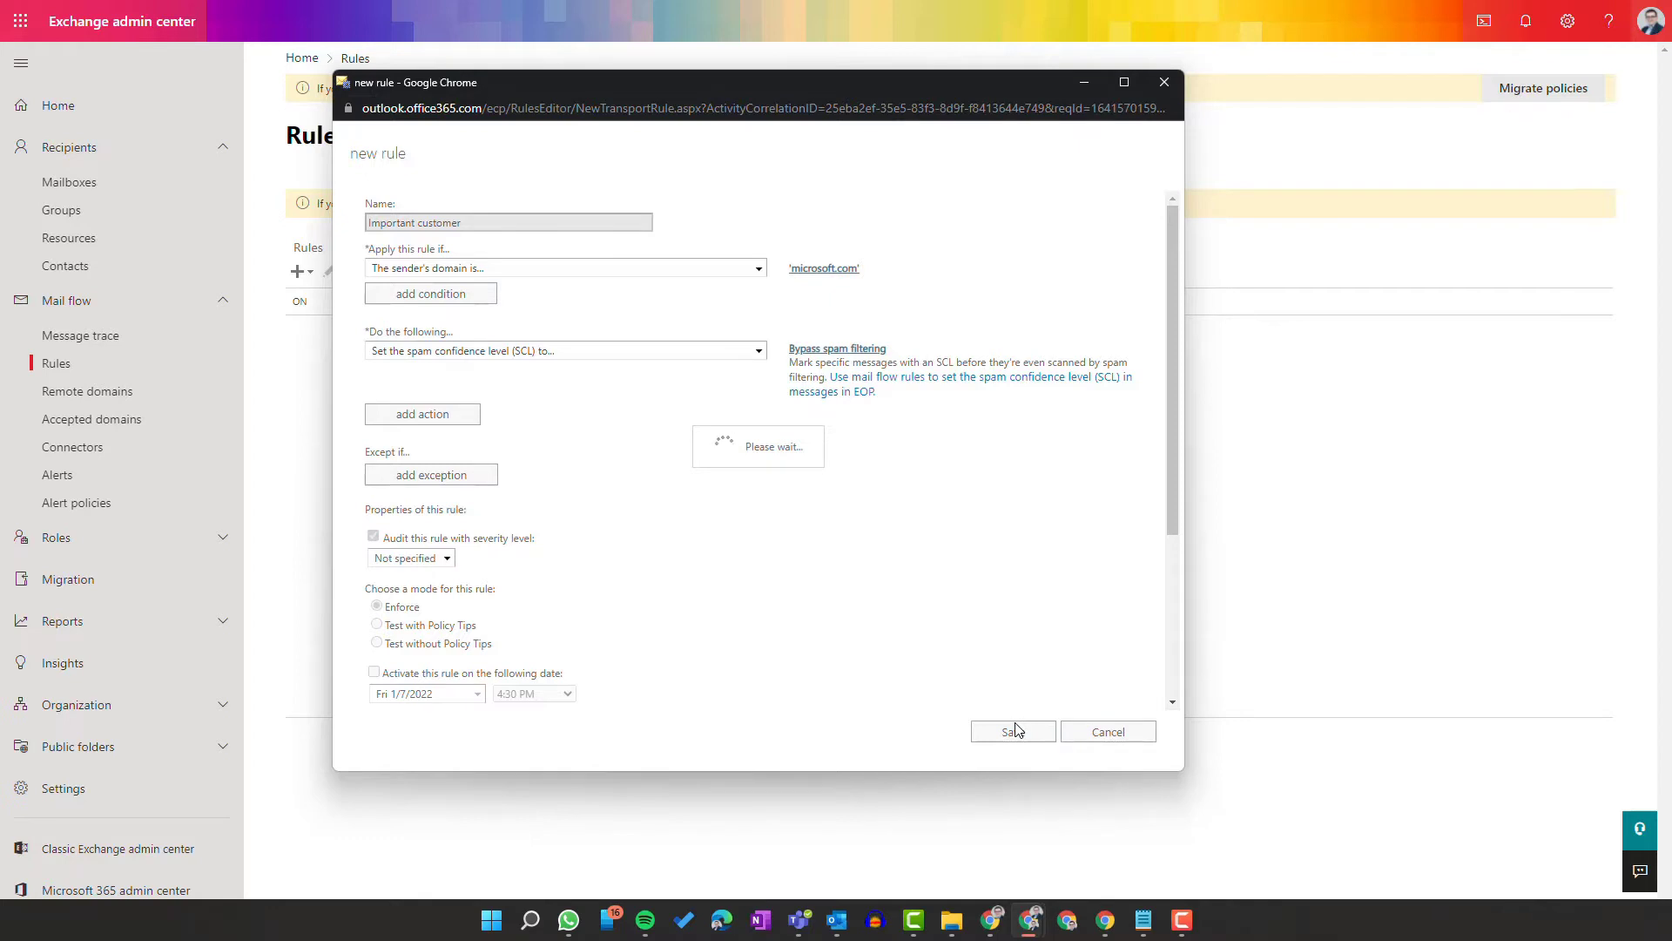
click(1011, 731)
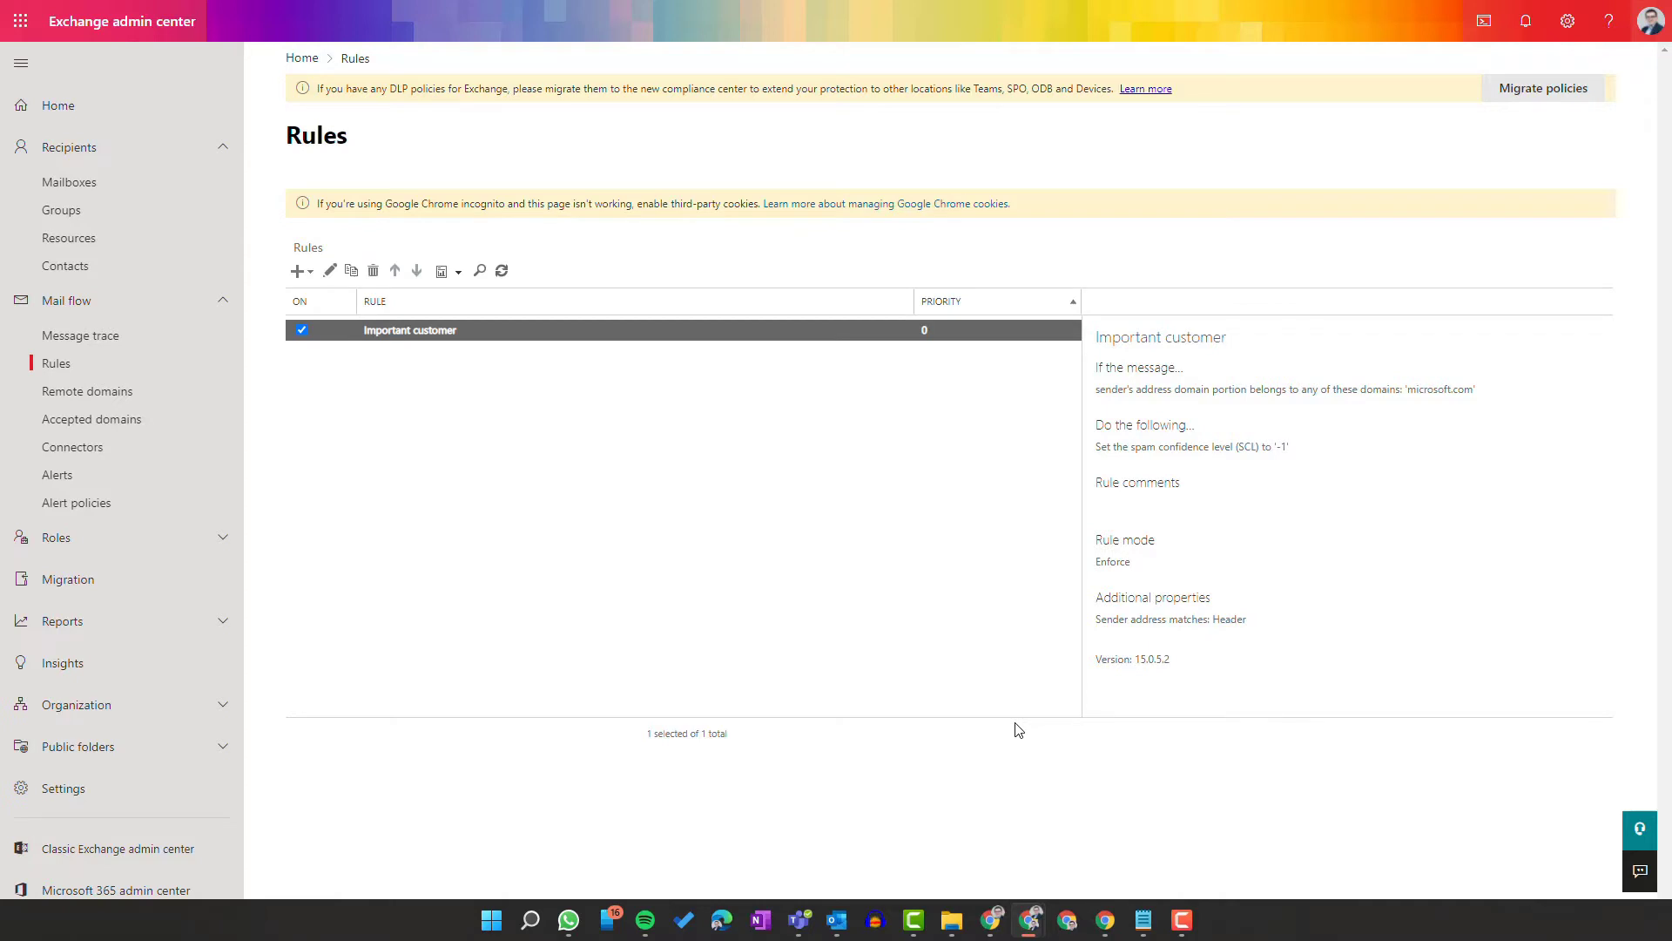
mouse_move(688, 493)
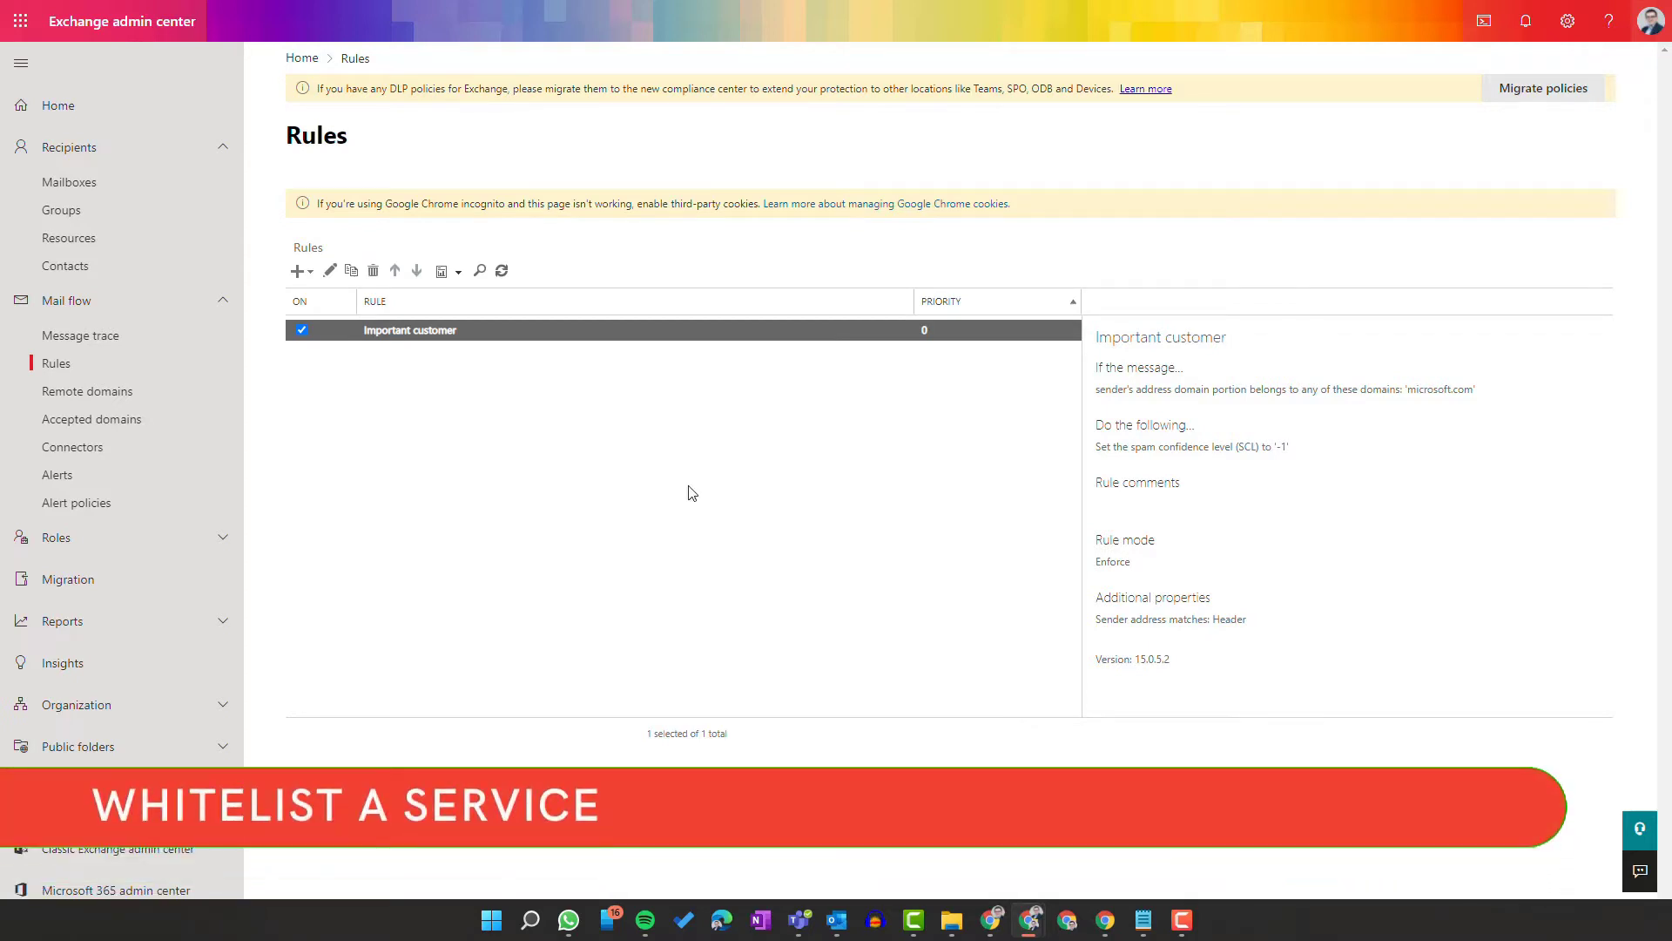
mouse_move(726, 471)
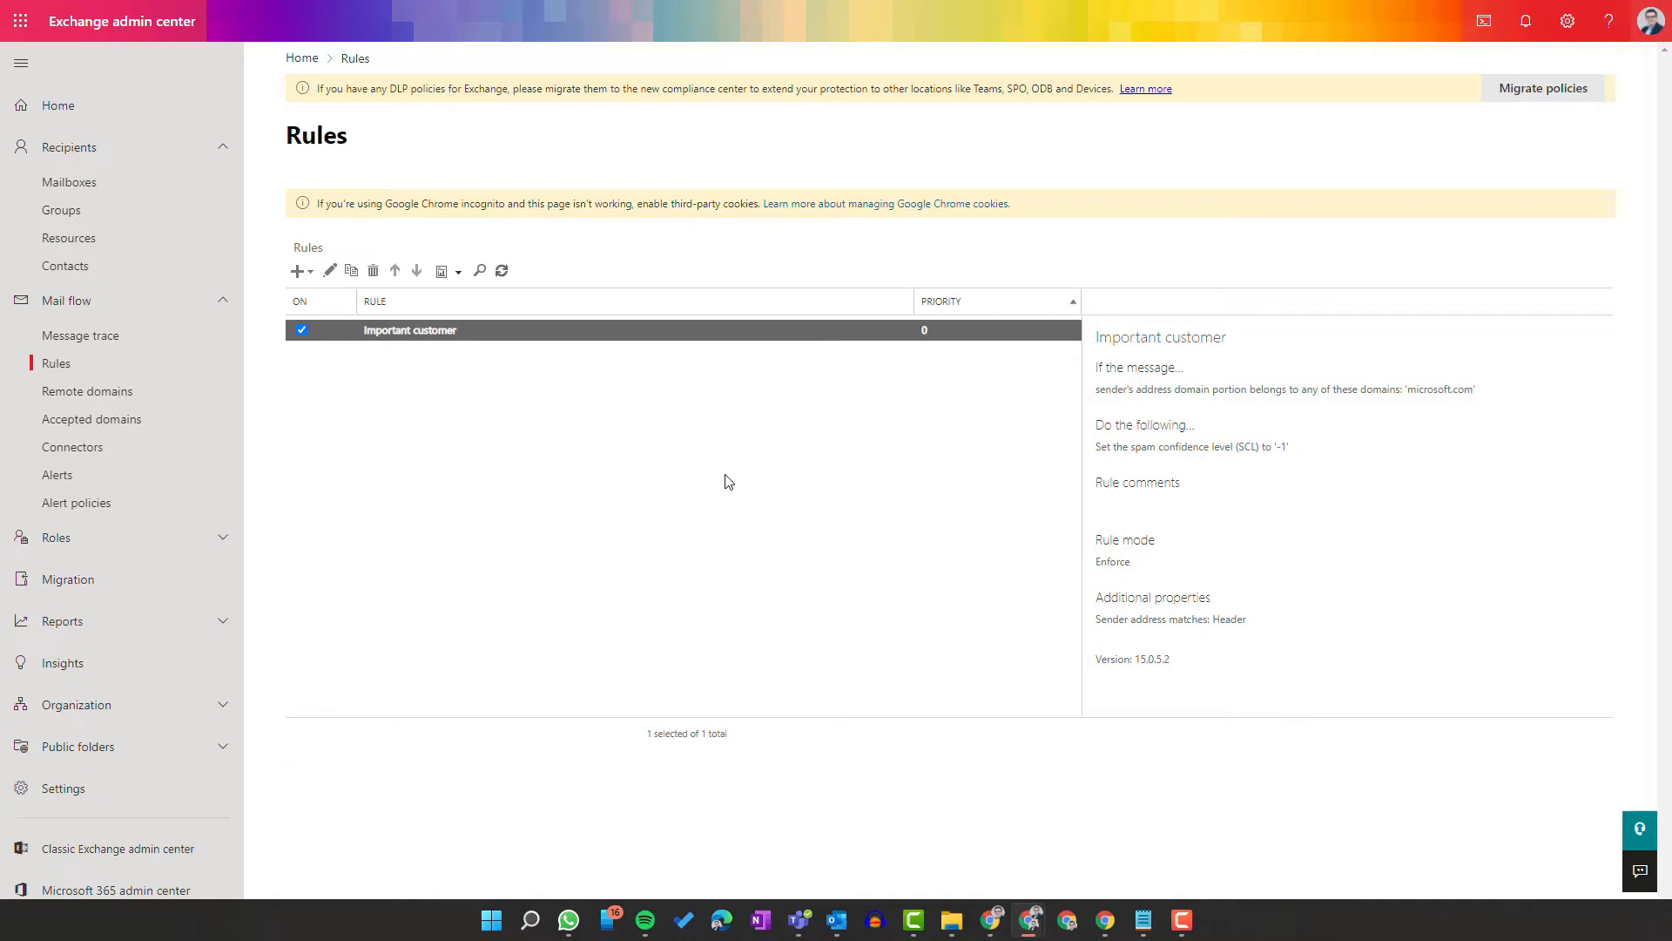
mouse_move(586, 554)
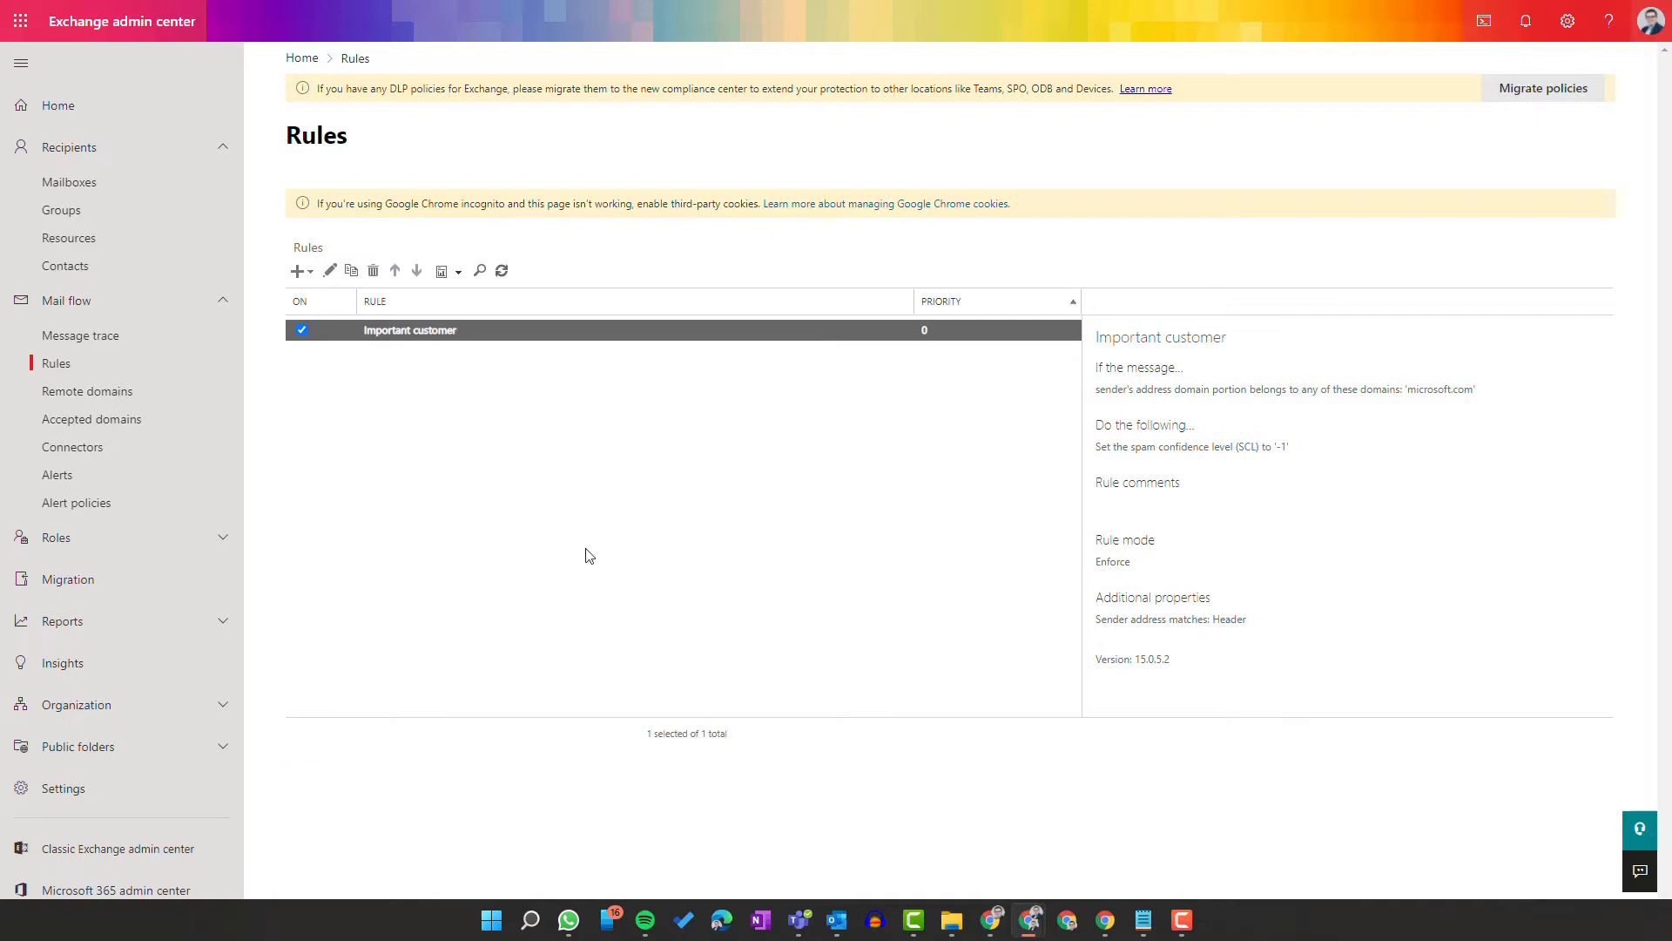
mouse_move(513, 617)
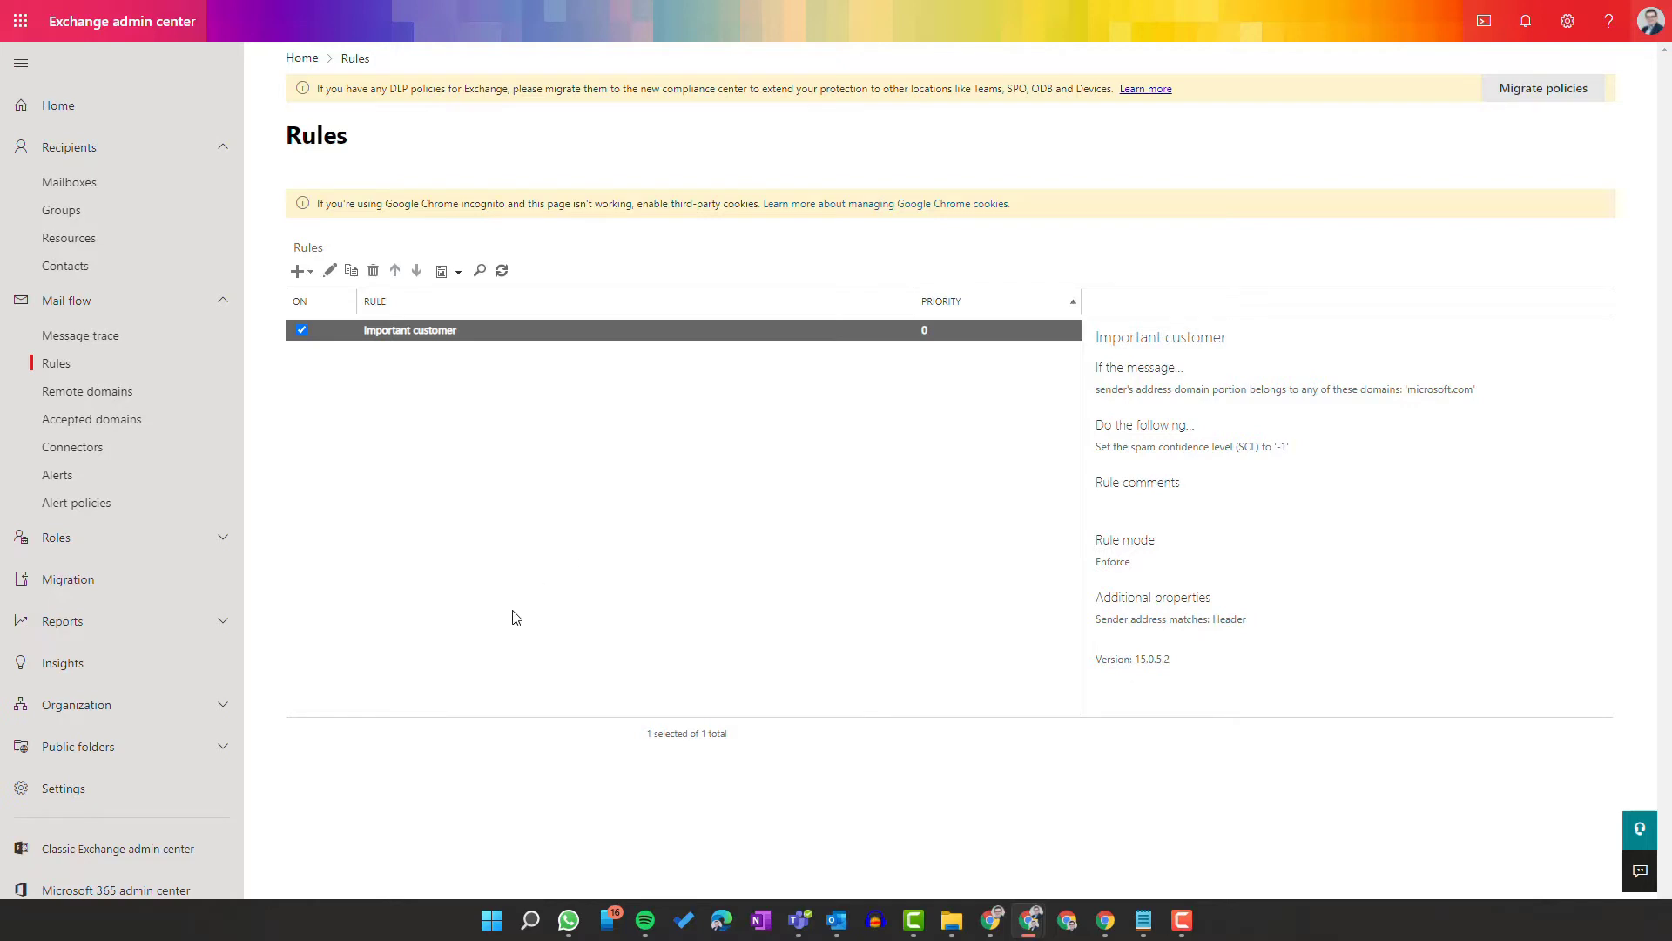
mouse_move(492, 521)
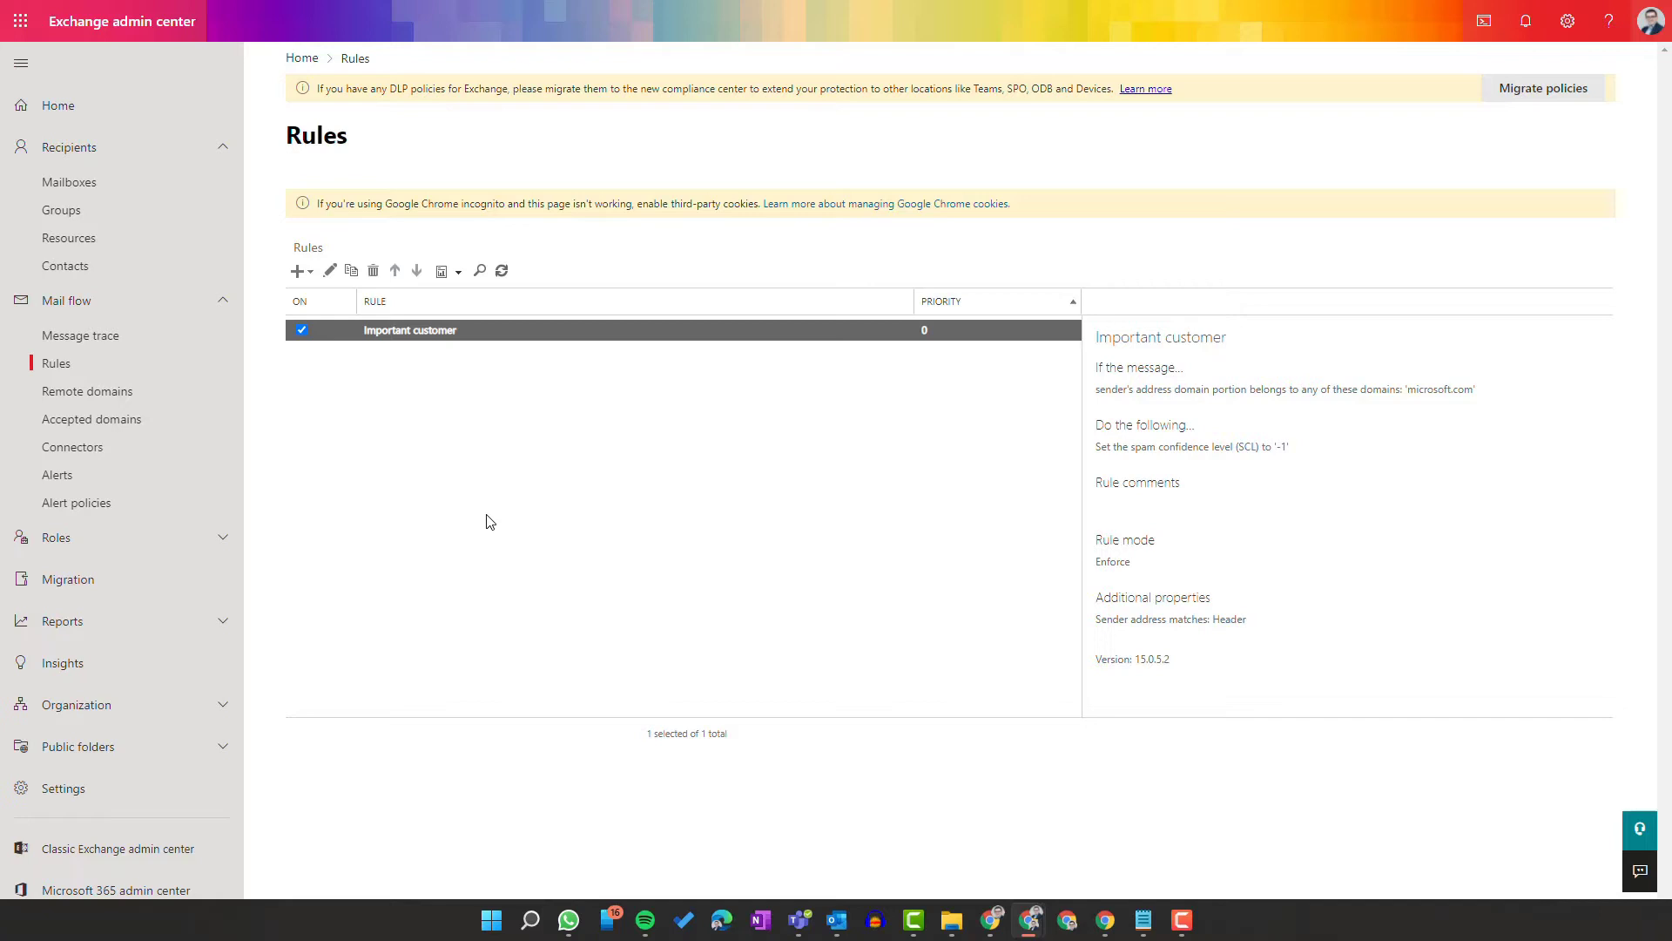
mouse_move(426, 457)
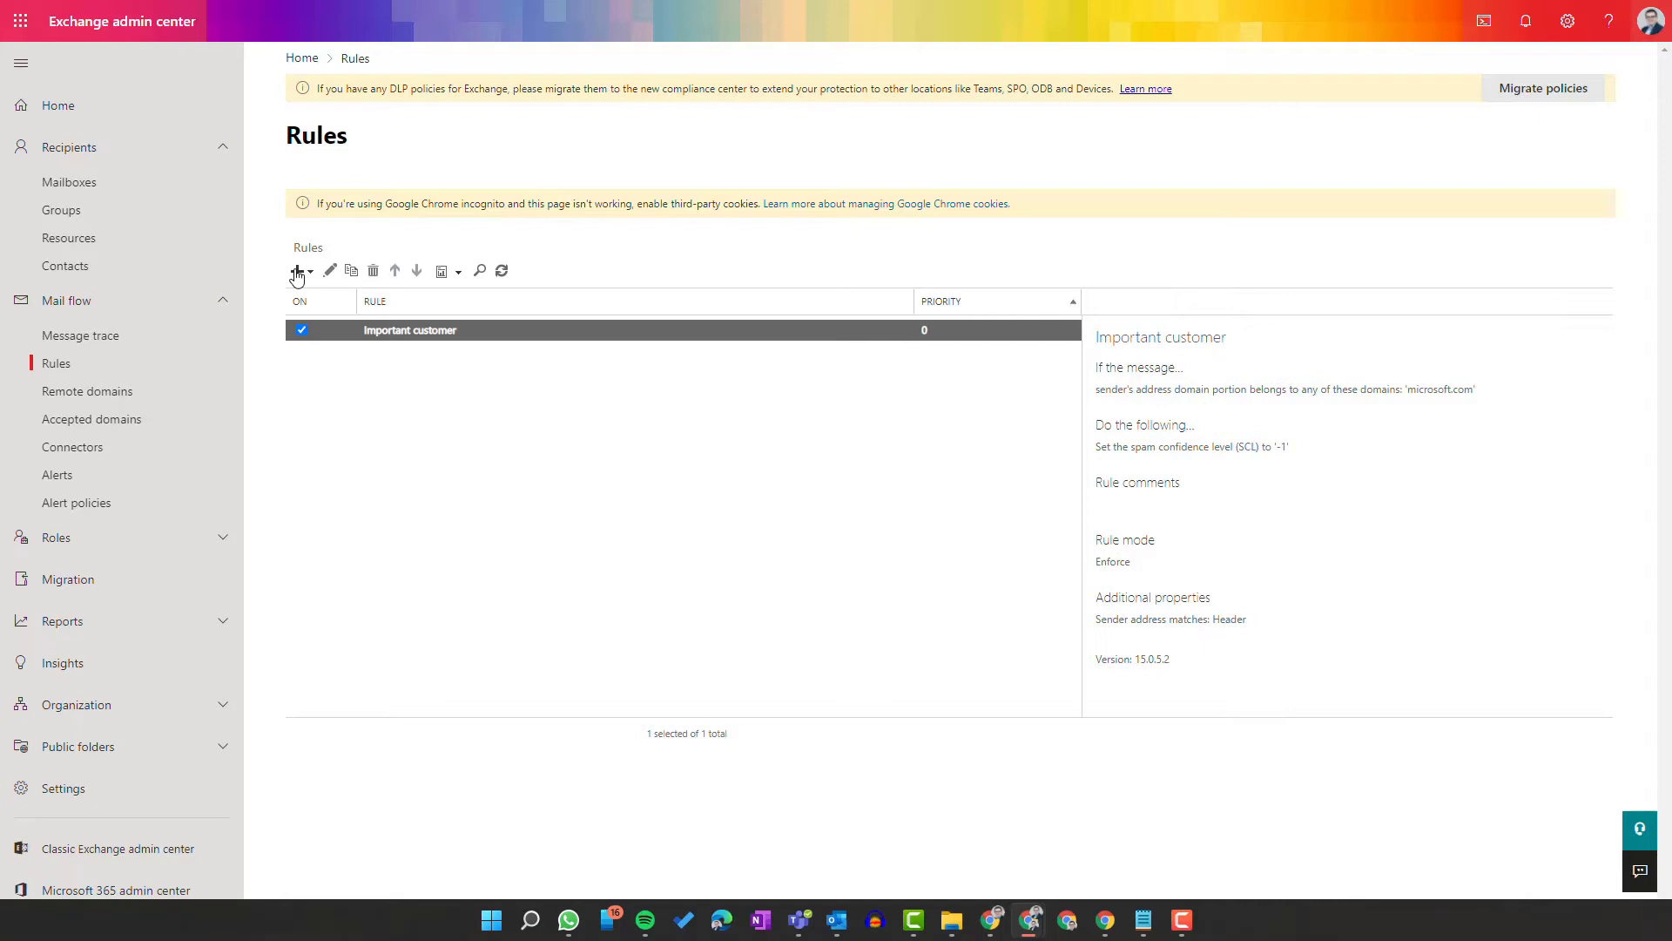
Step: Start another bypass-spam rule matching on the Return-Path message header
click(297, 269)
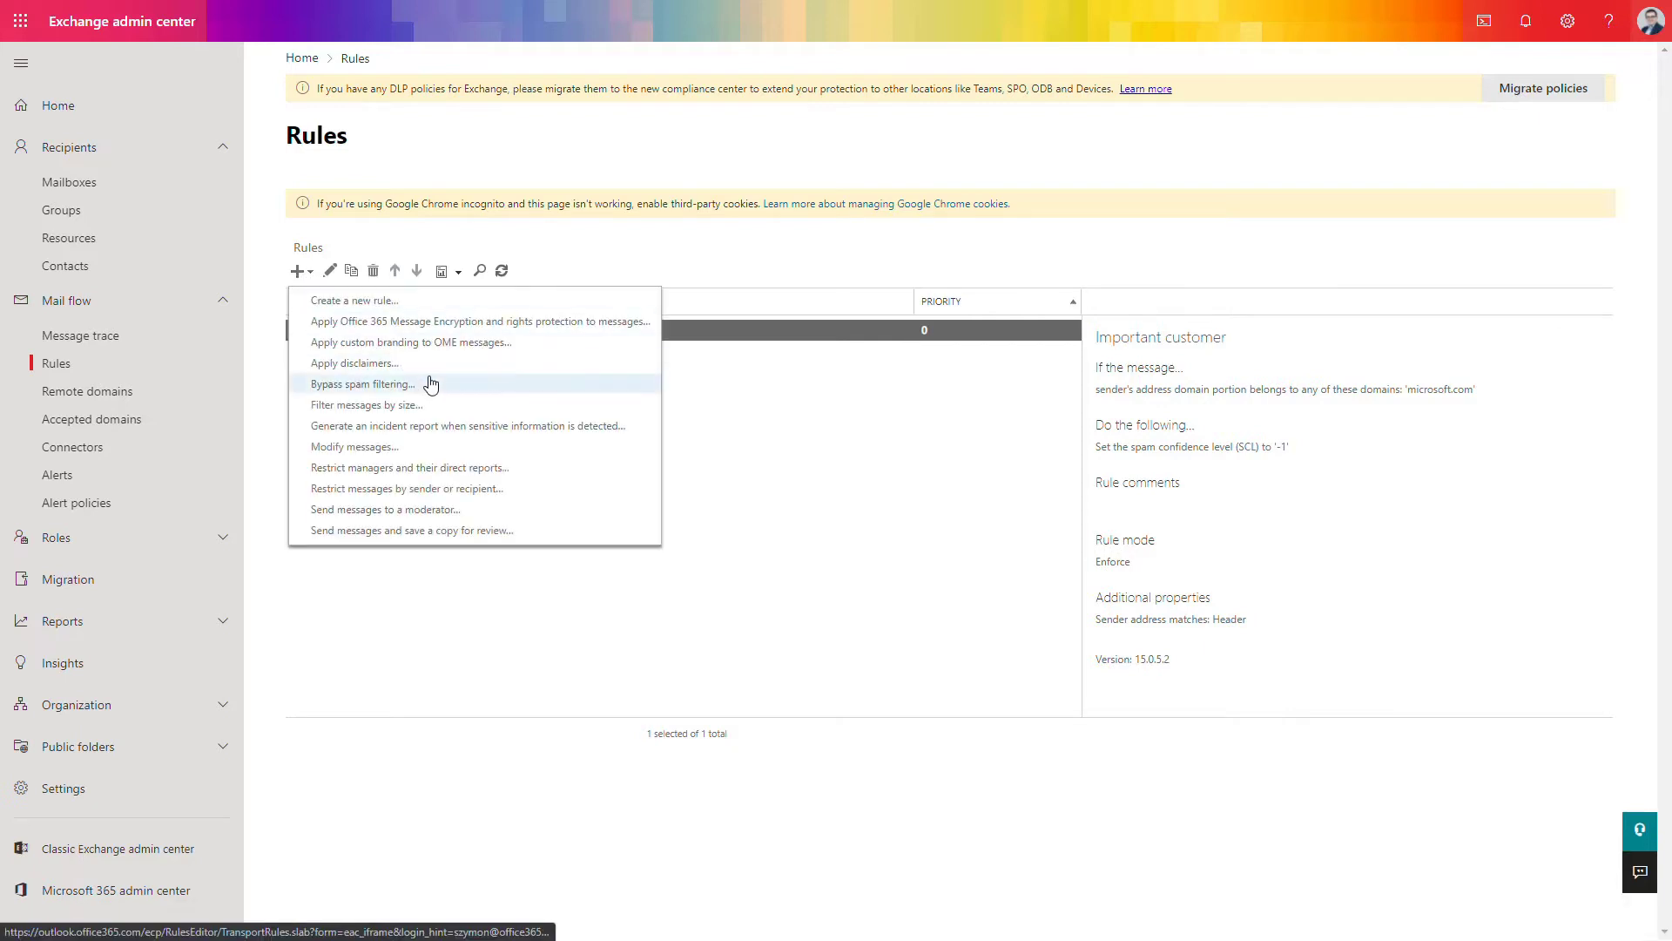
click(362, 384)
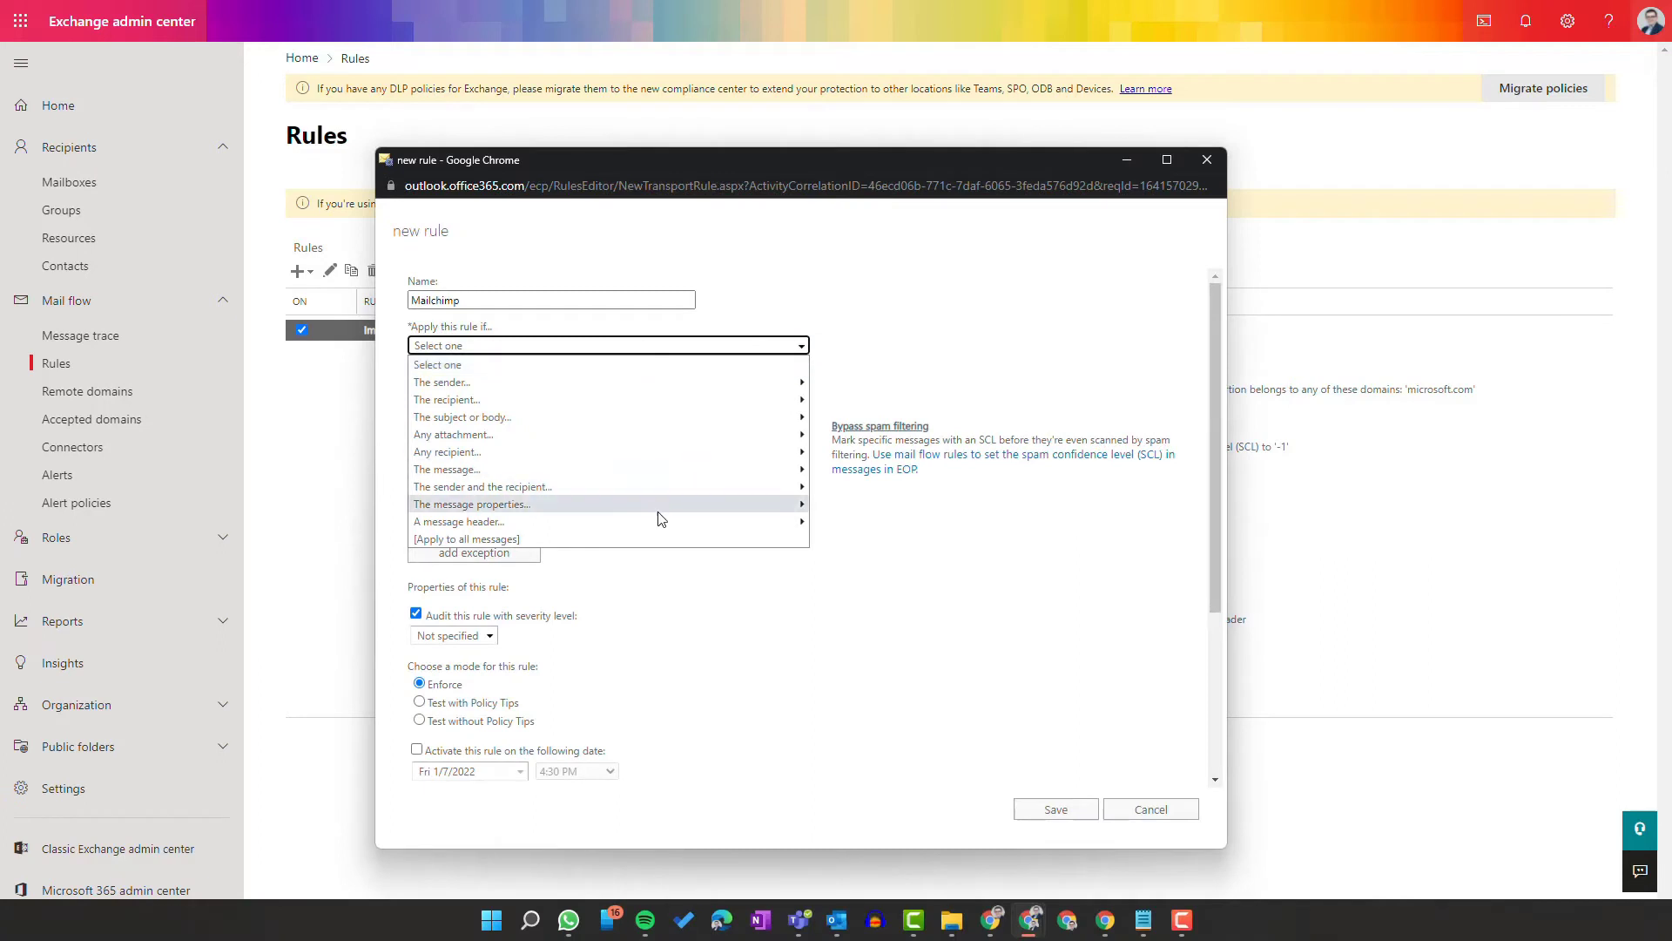
mouse_move(459, 522)
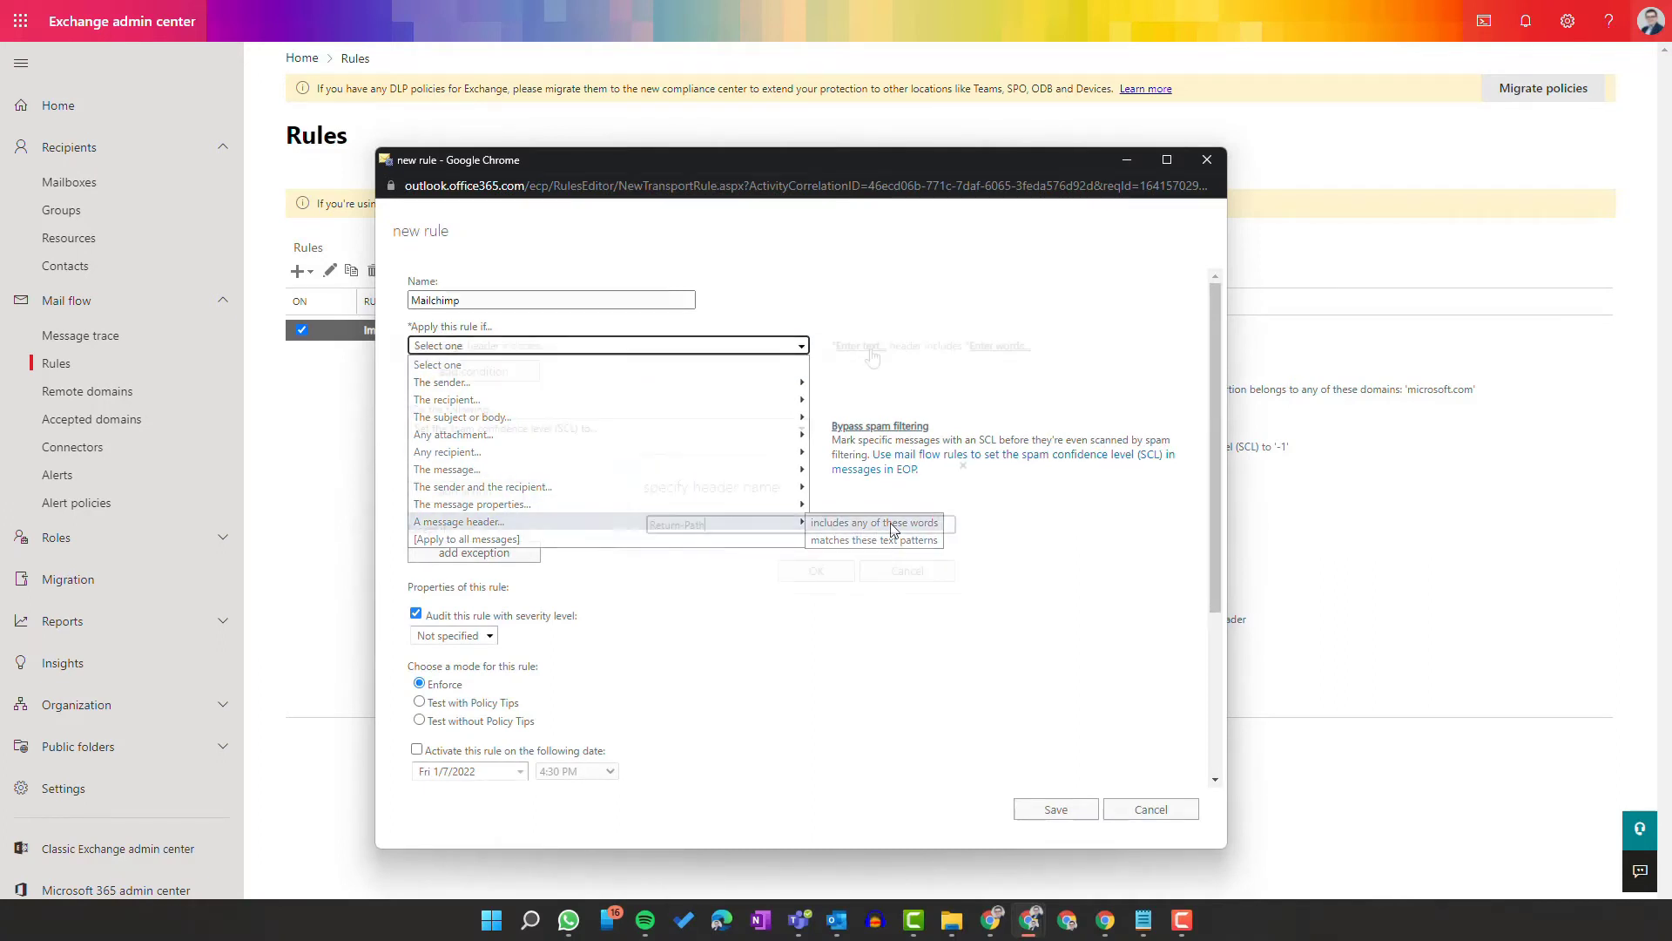
click(874, 522)
text(Return-Path)
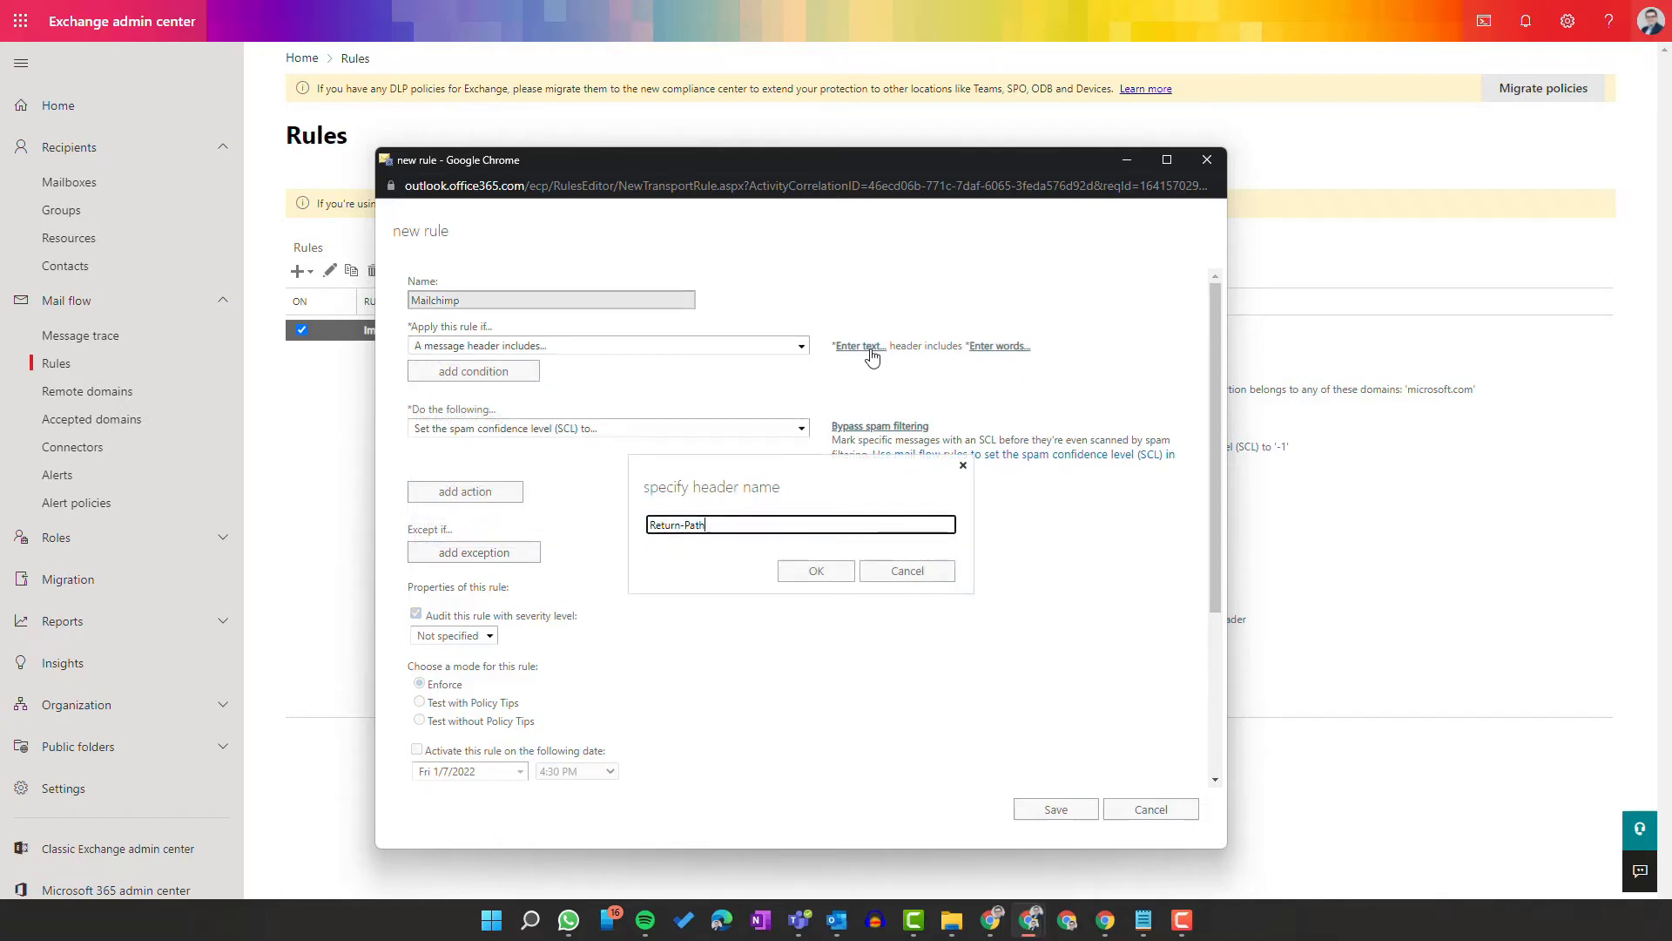
click(815, 570)
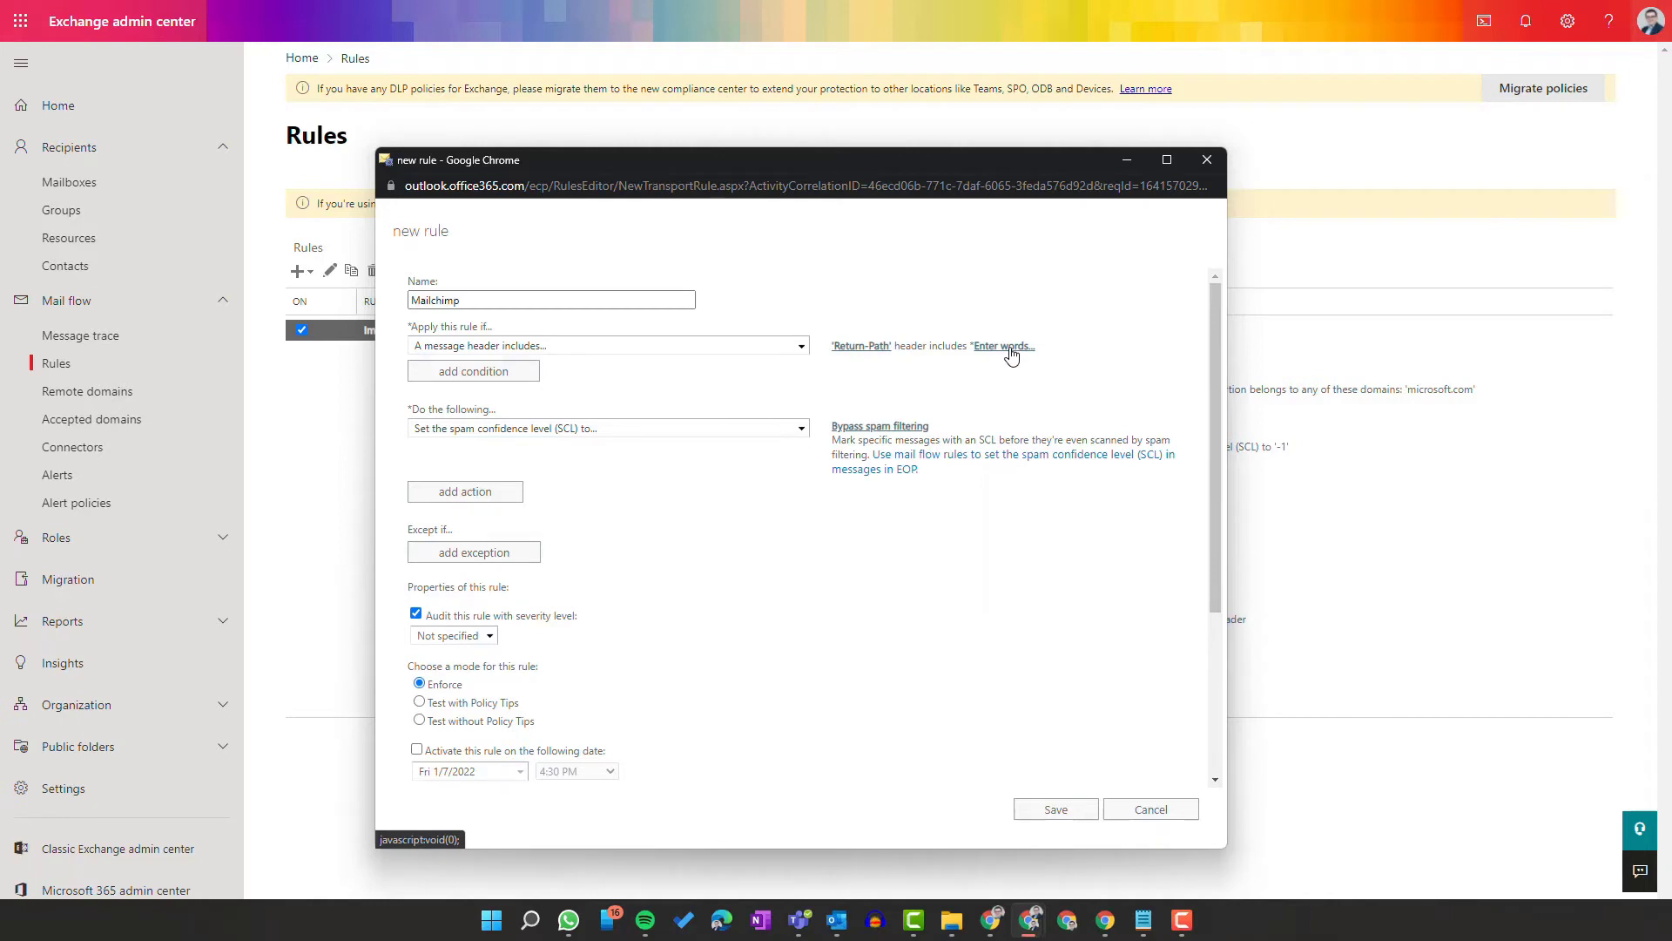
Step: Add mailchimp.com as the header match word and save the Mailchimp rule
click(1003, 345)
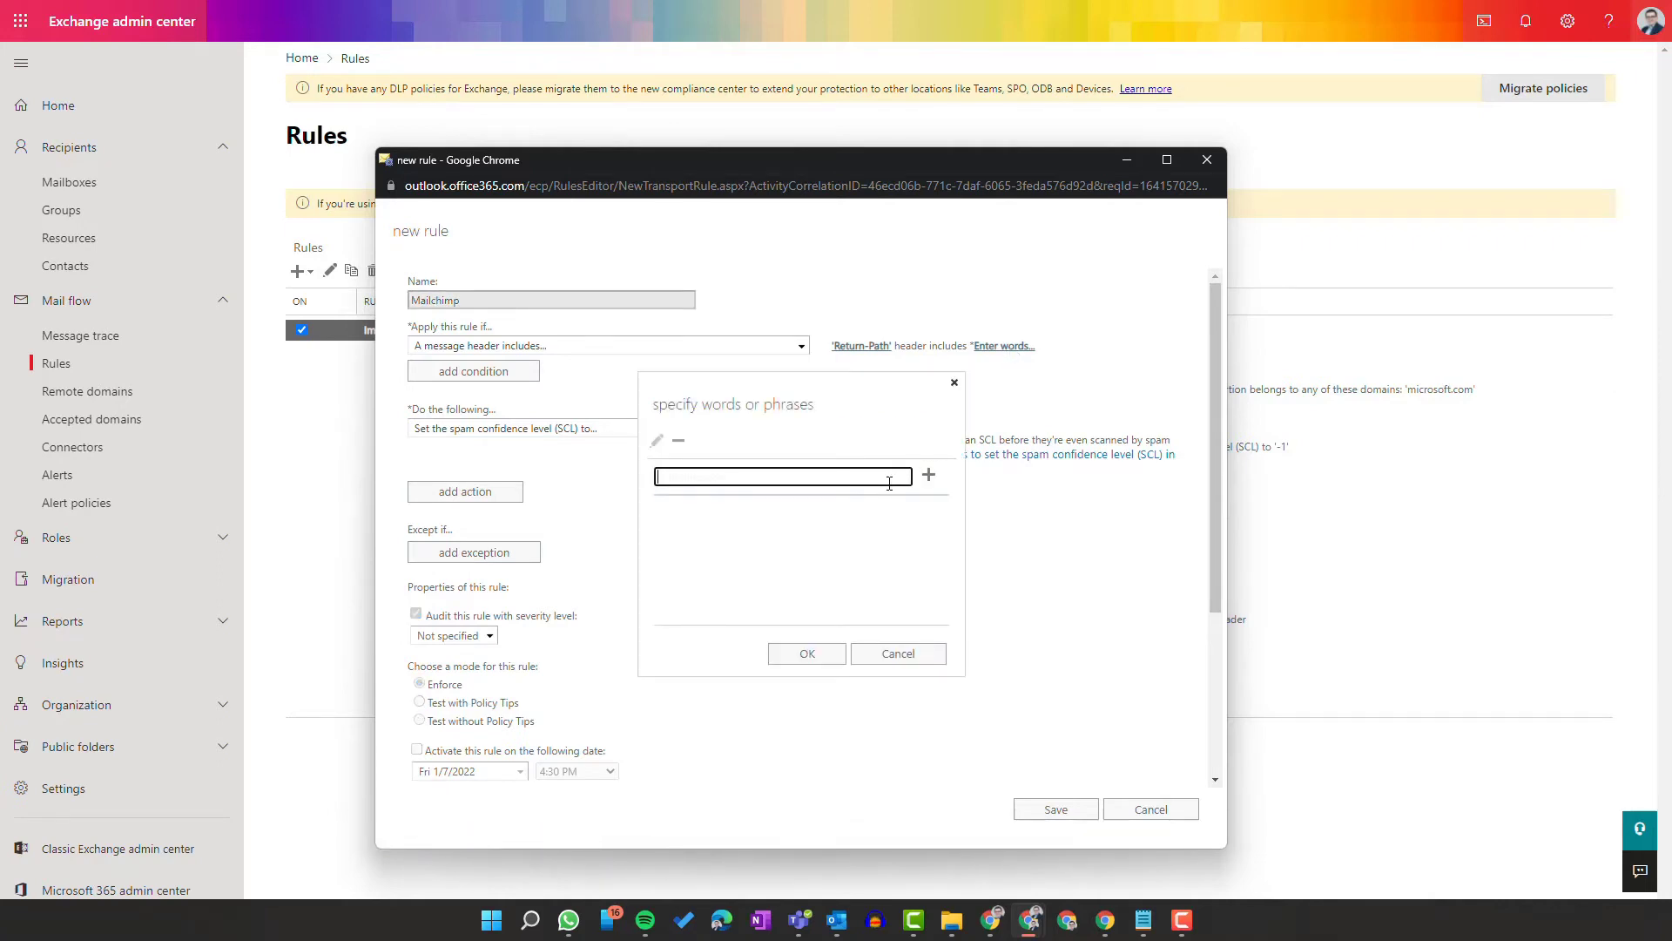
click(926, 475)
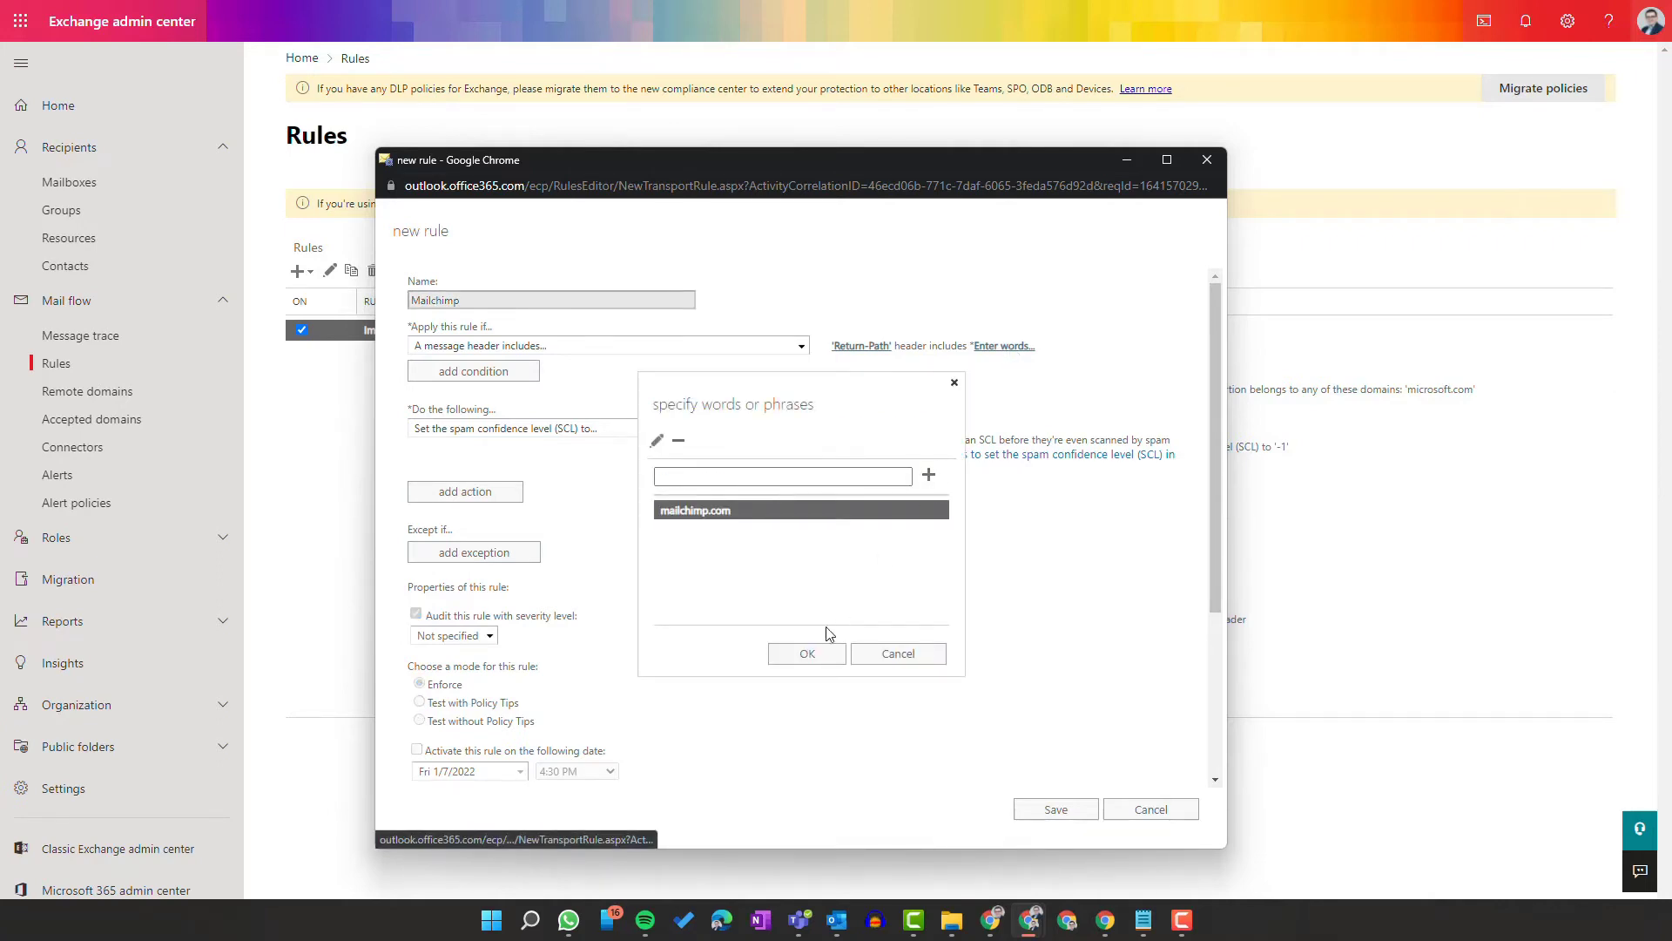
click(807, 652)
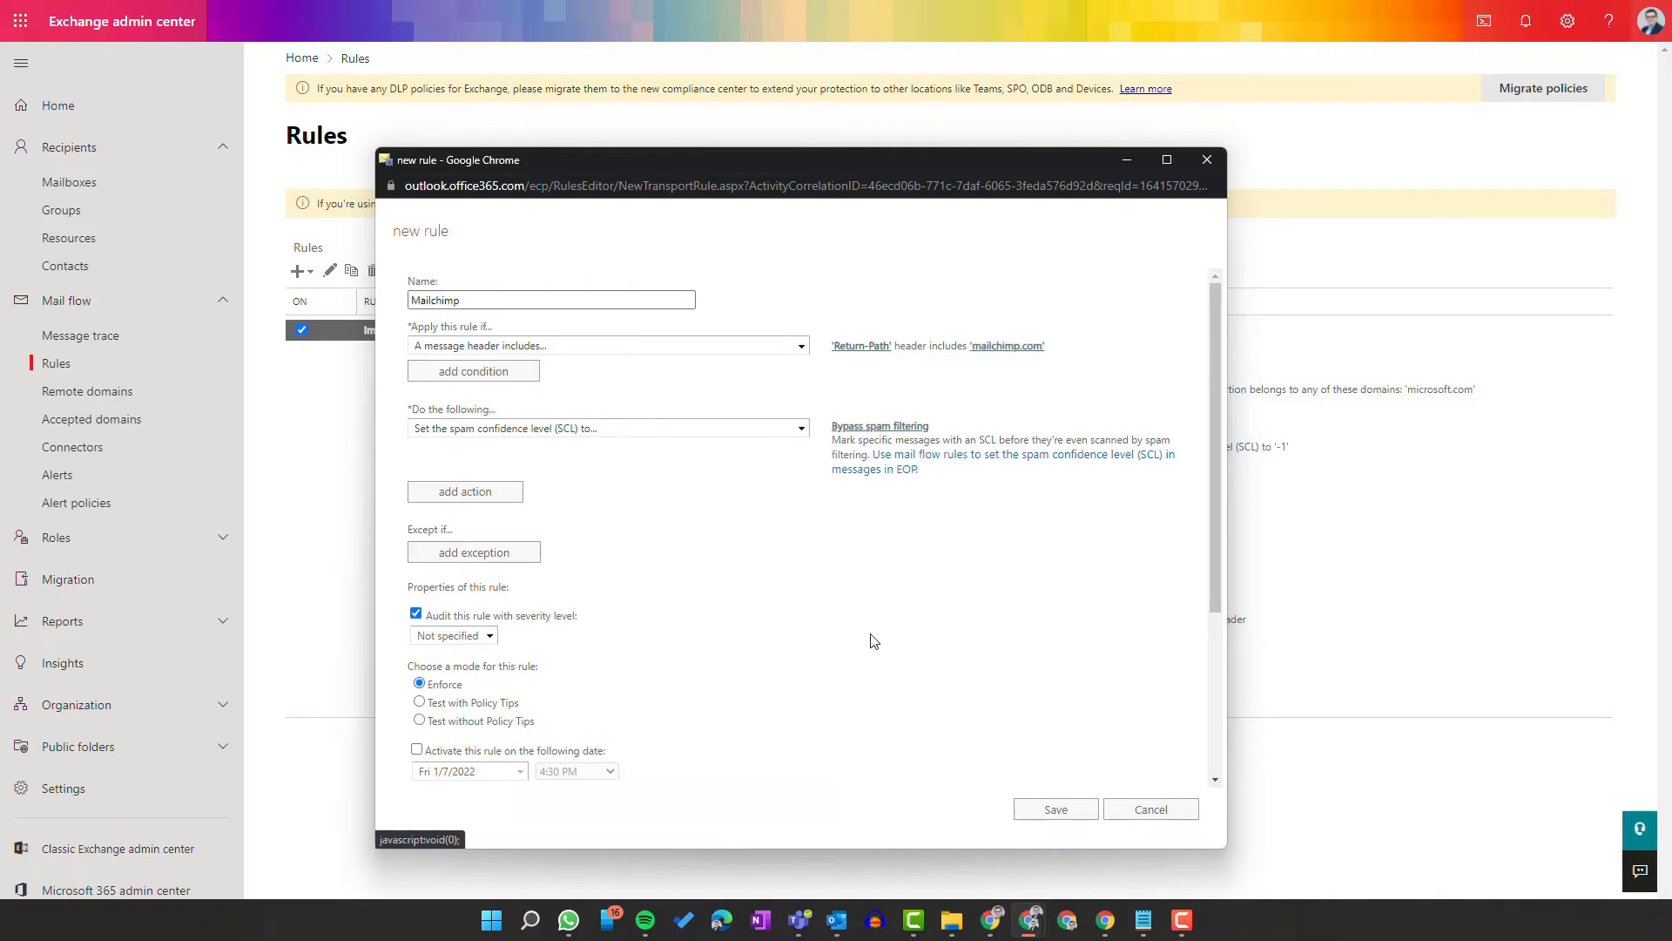
mouse_move(1075, 788)
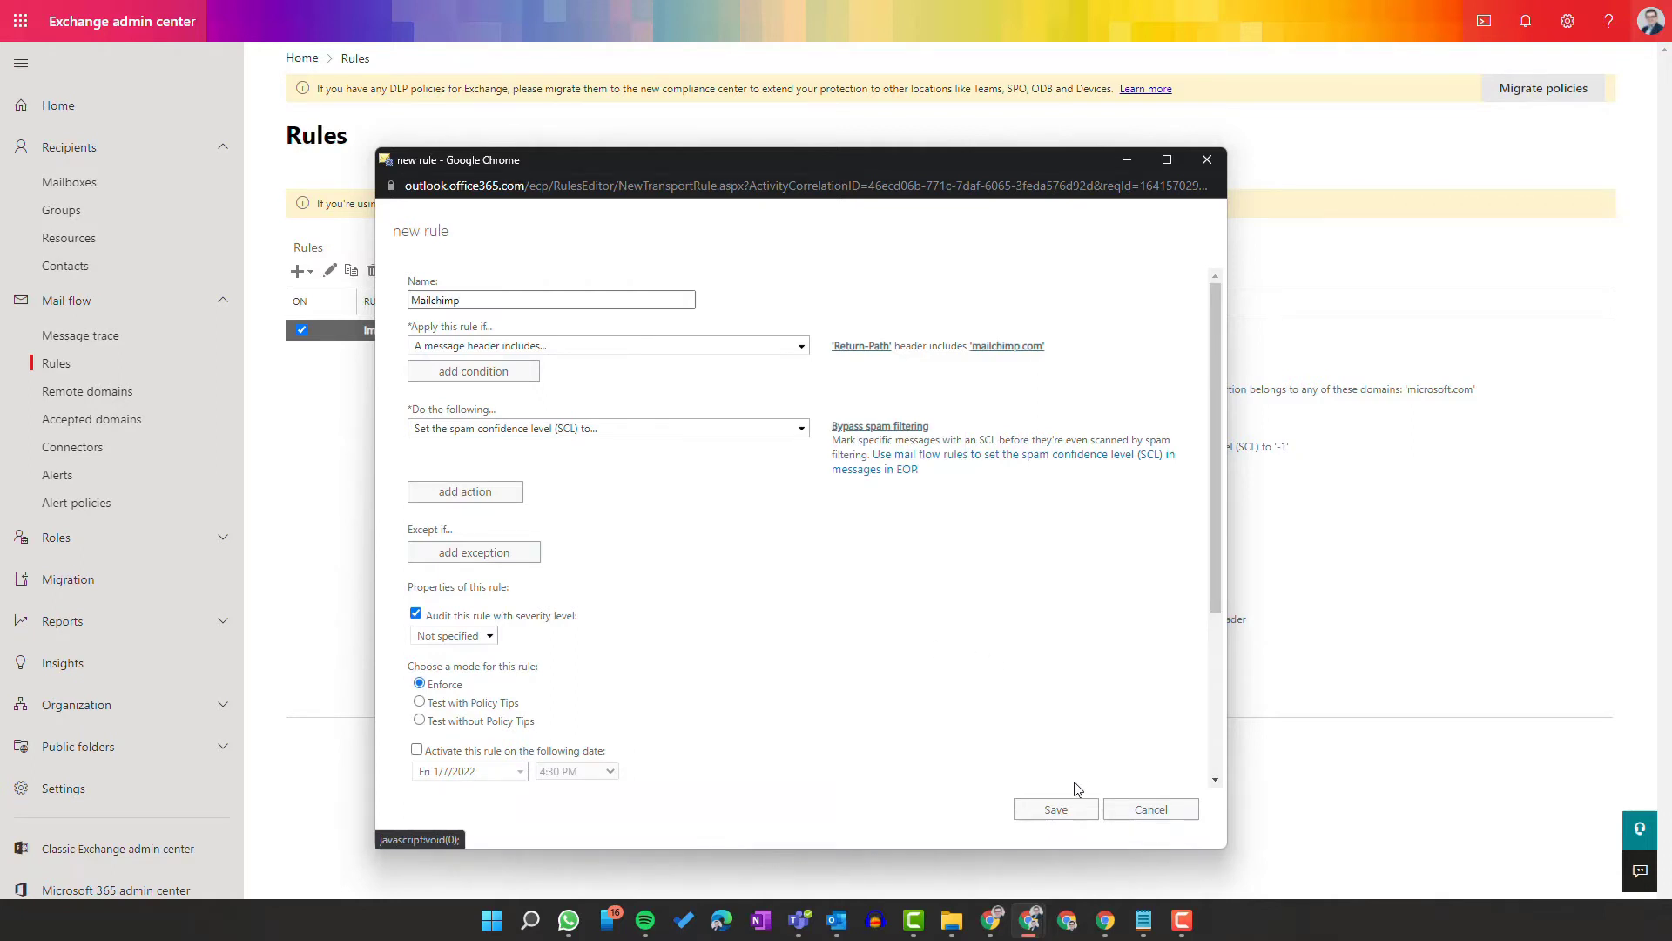
click(1054, 808)
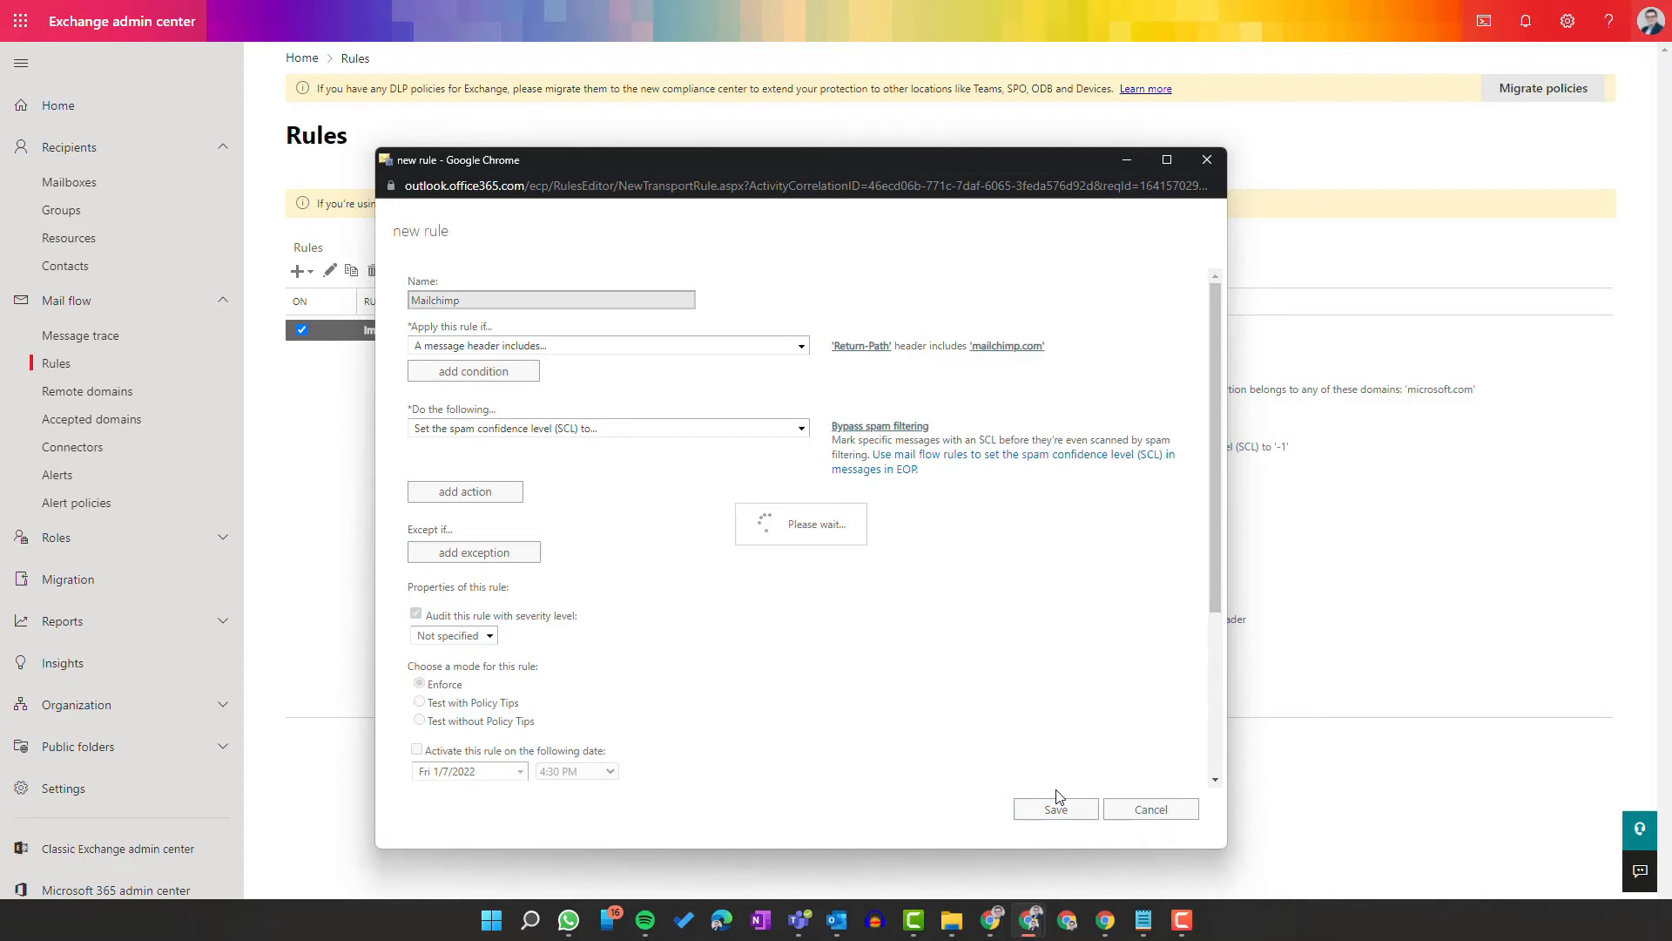
click(1054, 808)
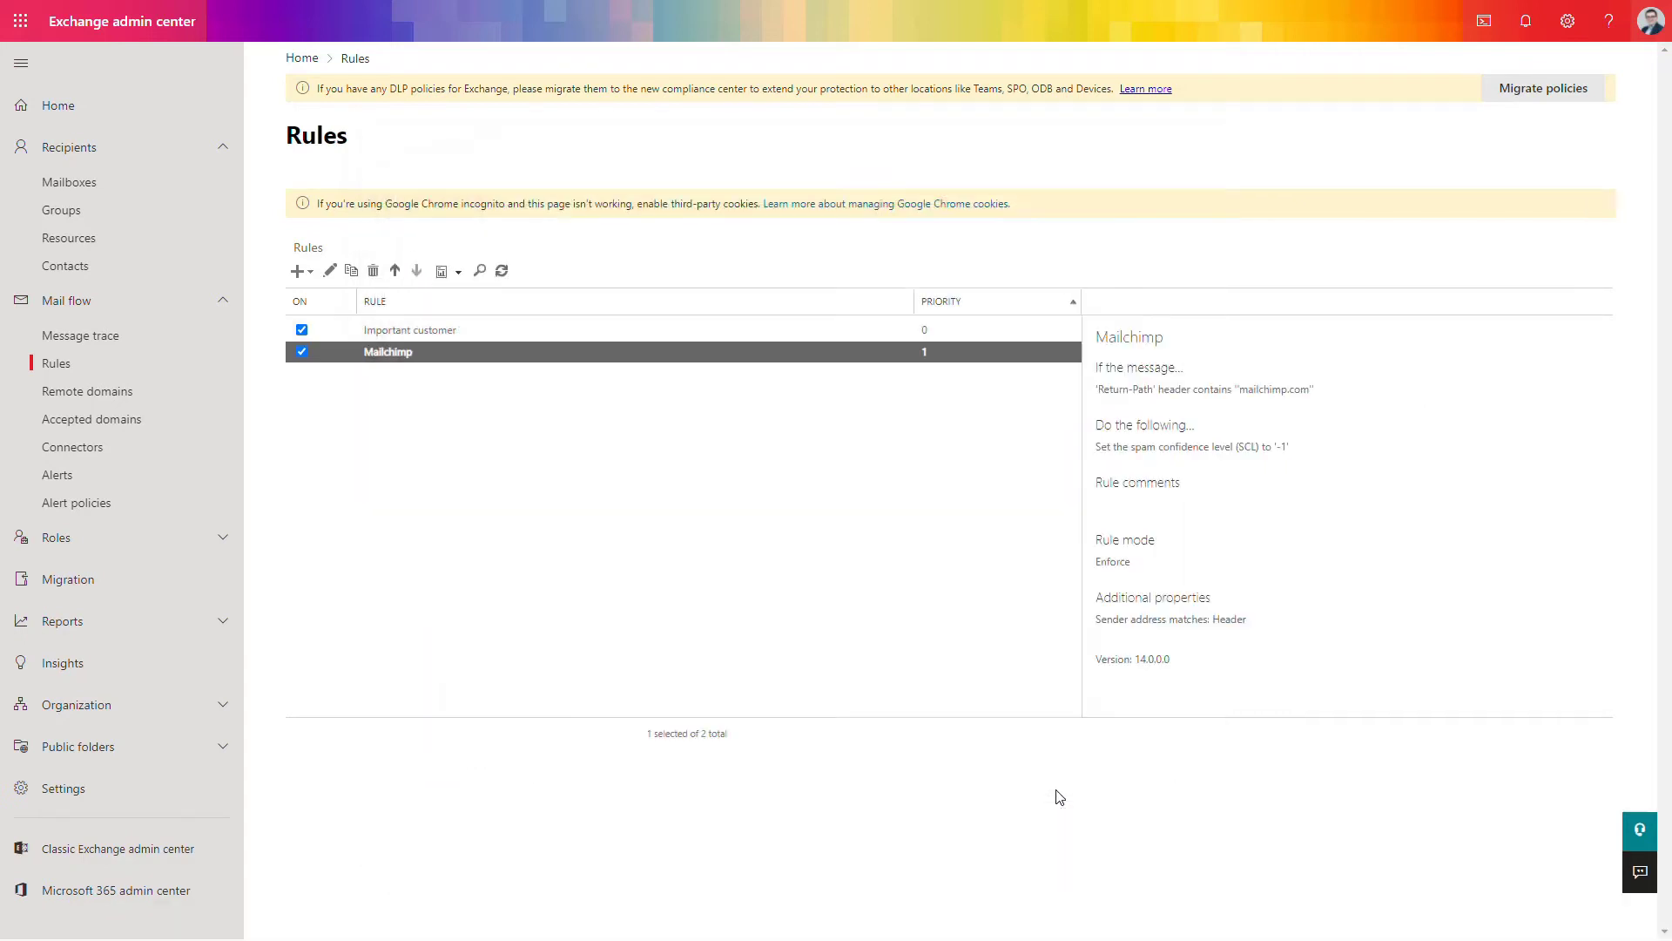